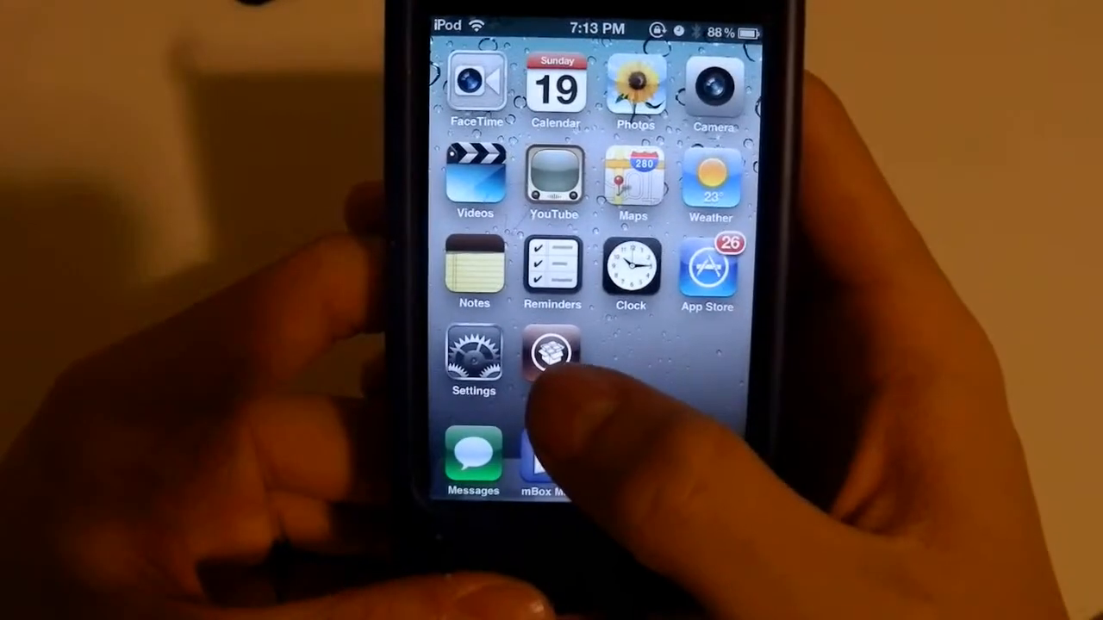
Launch Cydia from the iPod home screen.
scroll(left, 3)
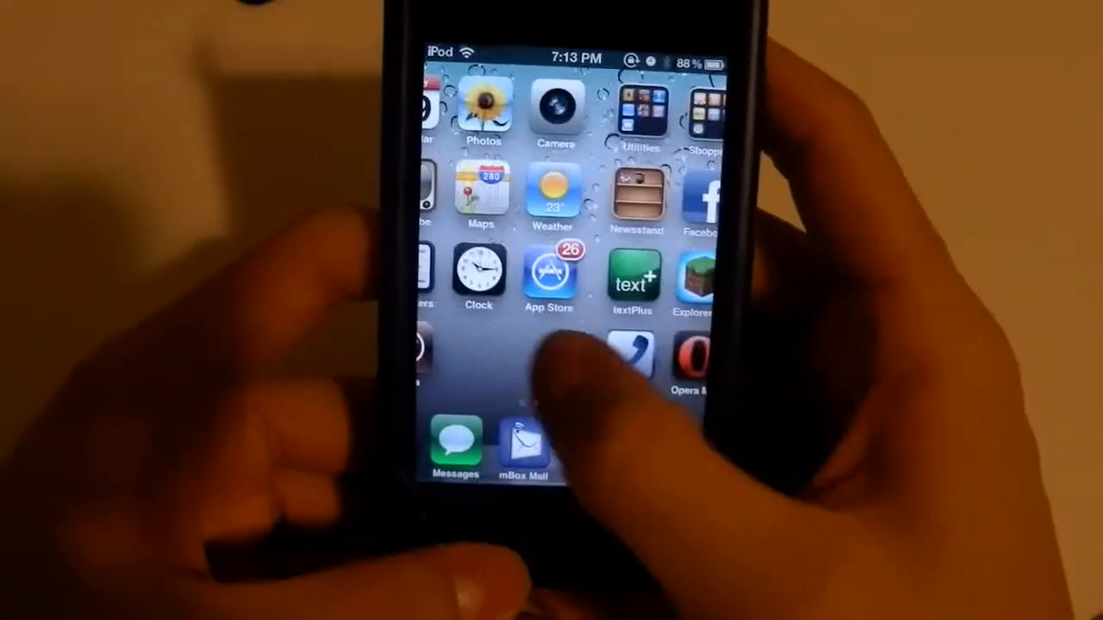
click(521, 442)
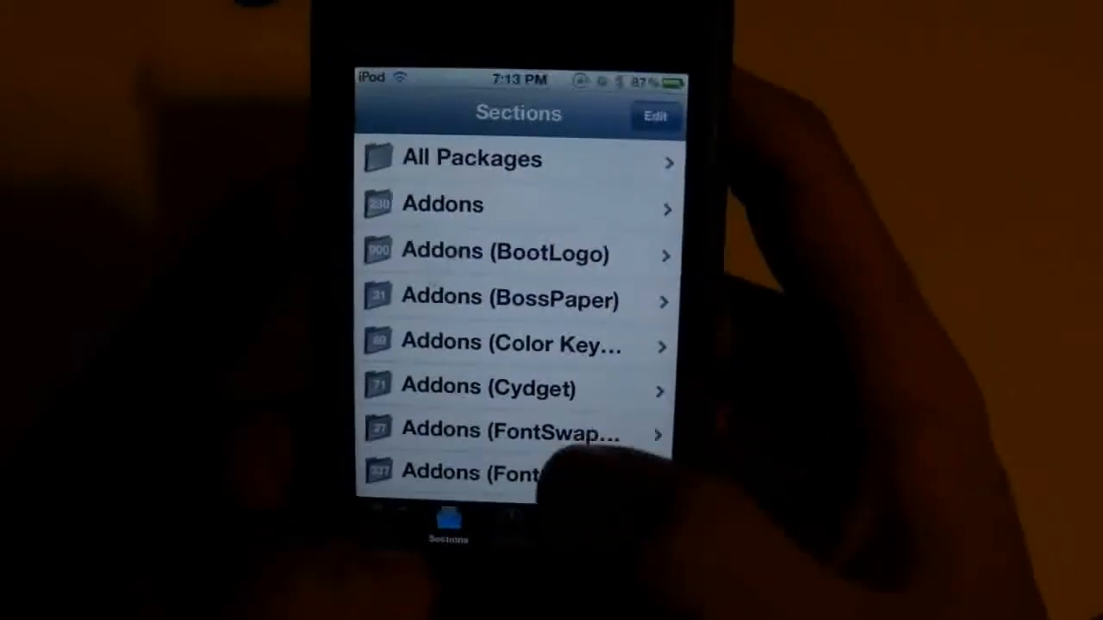
Scroll Sections down to the lock screen themes category and enter its package listing.
scroll(down, 3)
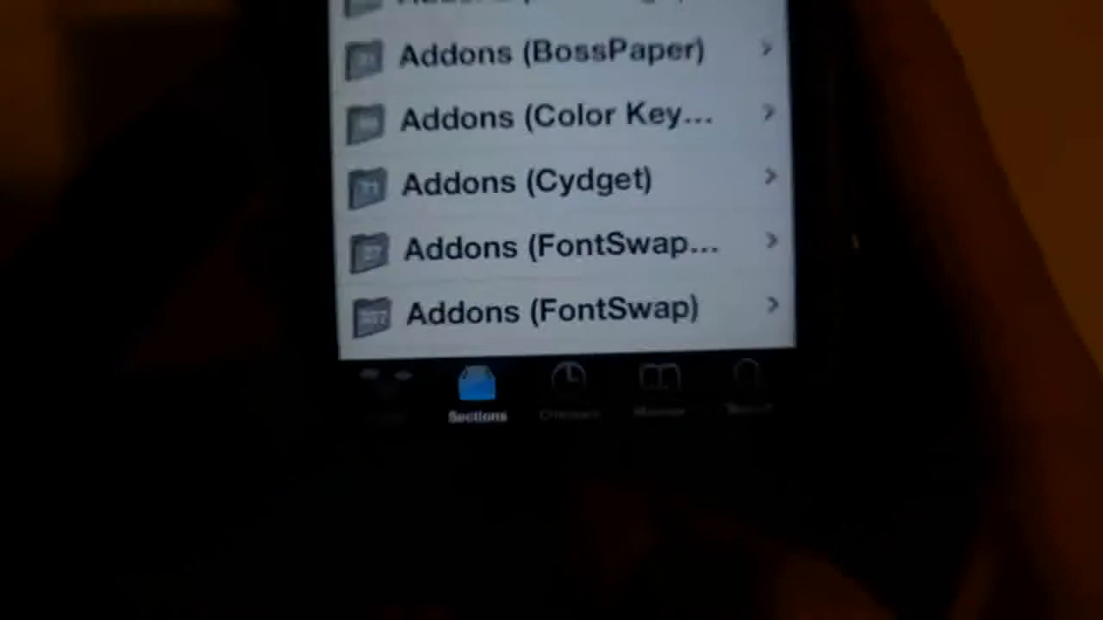
scroll(down, 3)
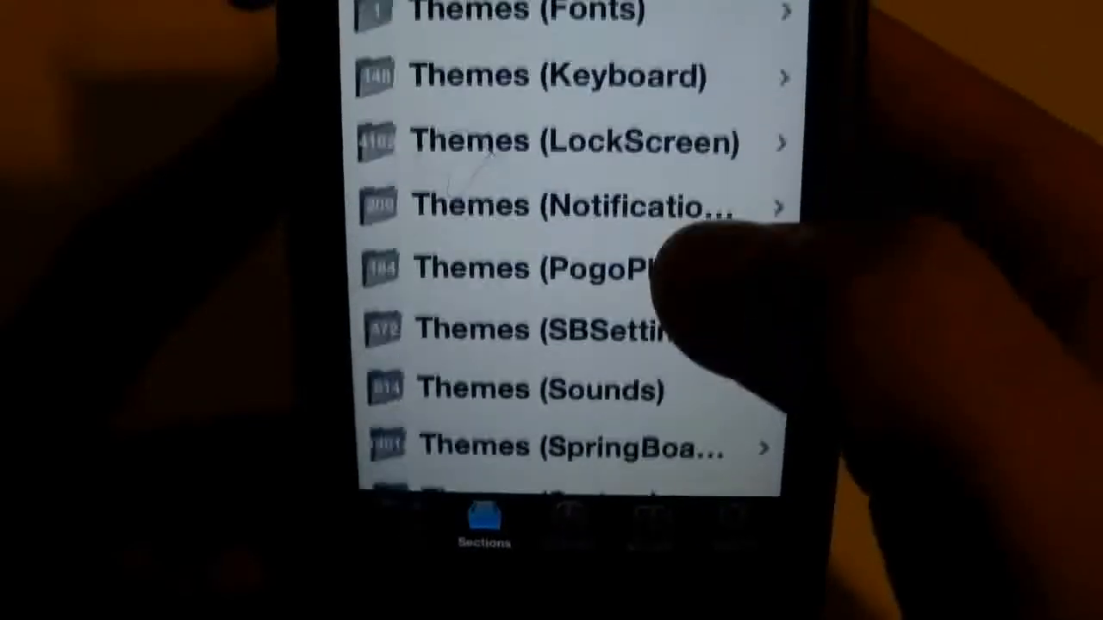
scroll(down, 3)
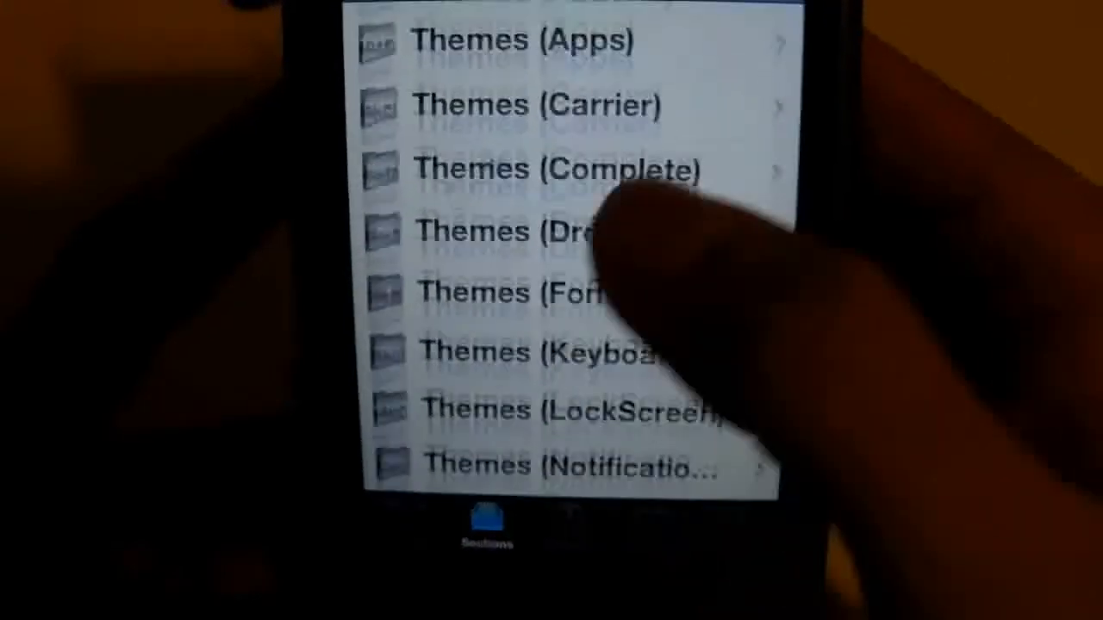
scroll(down, 3)
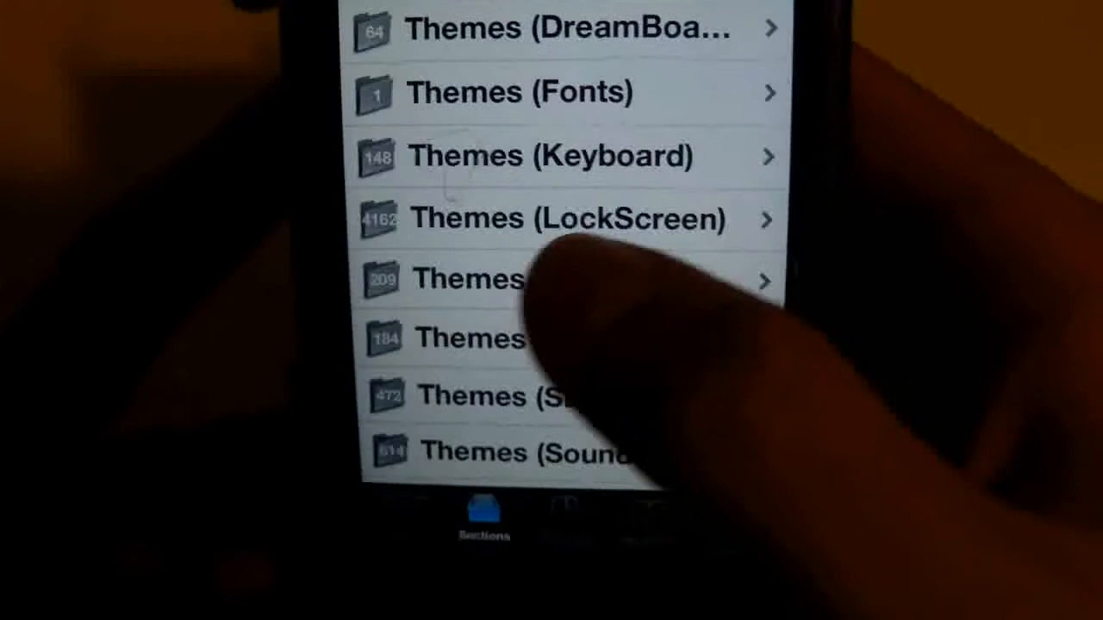
click(560, 218)
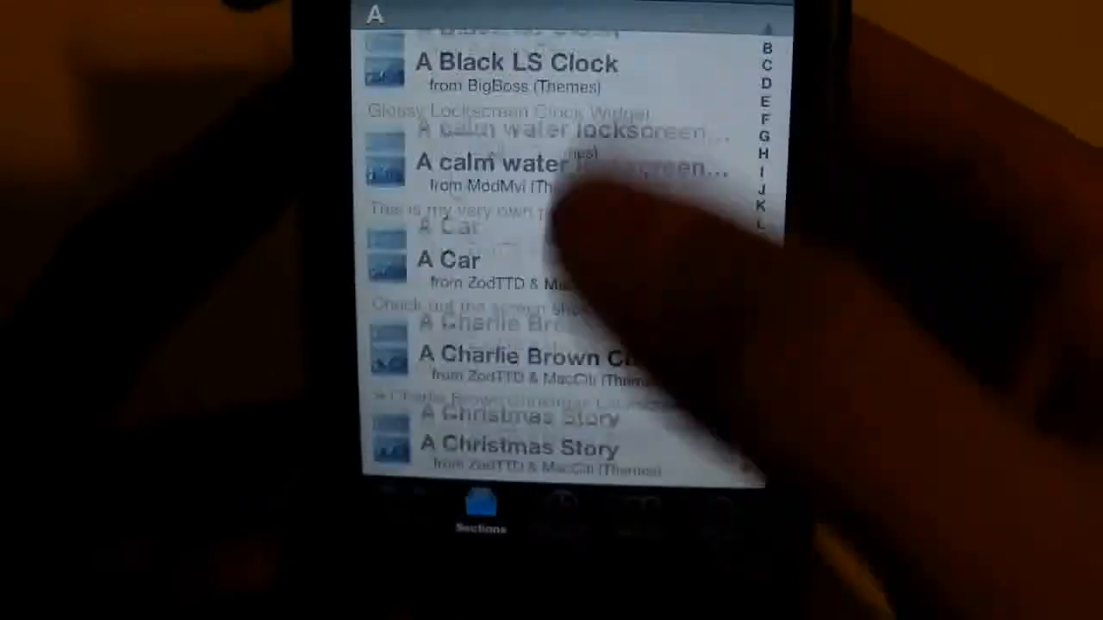
scroll(down, 3)
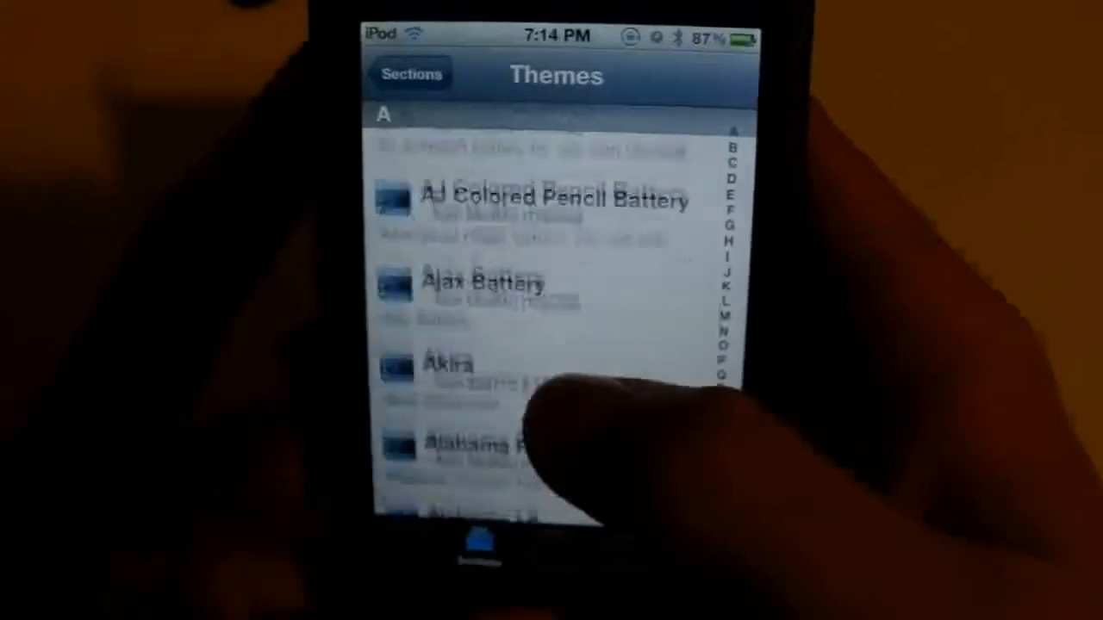
click(410, 72)
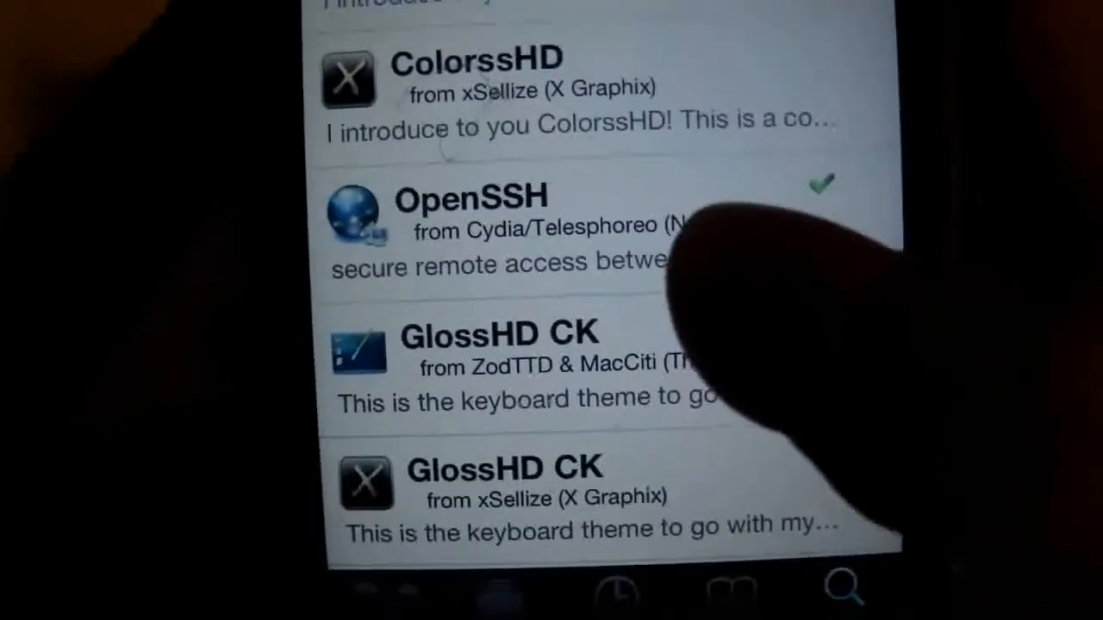
View the OpenSSH package details to confirm it is already installed.
click(469, 210)
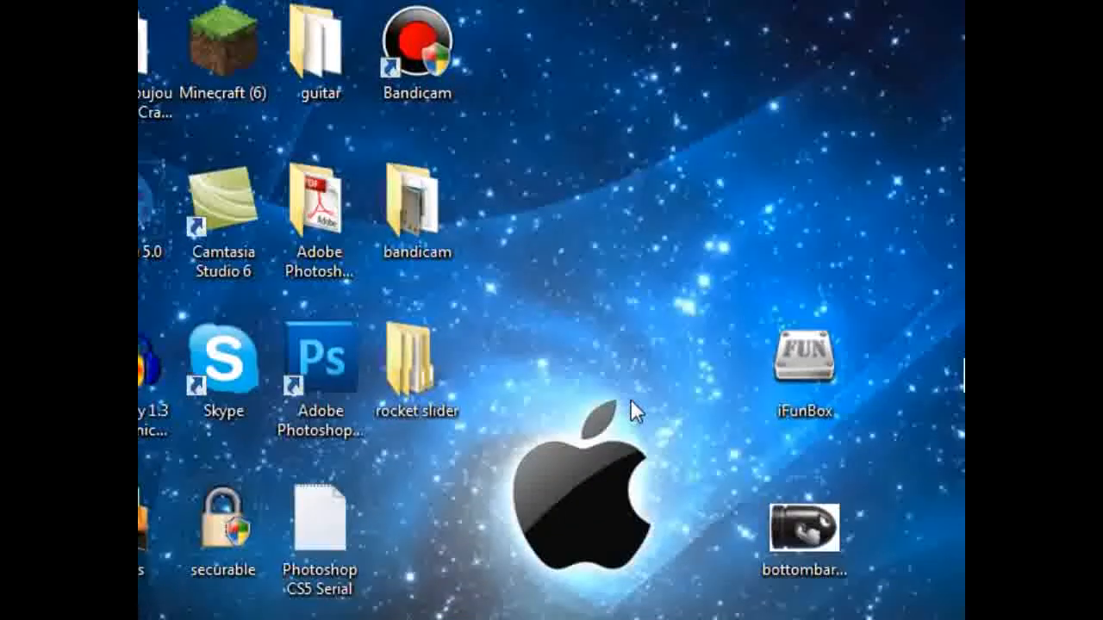
mouse_move(692, 376)
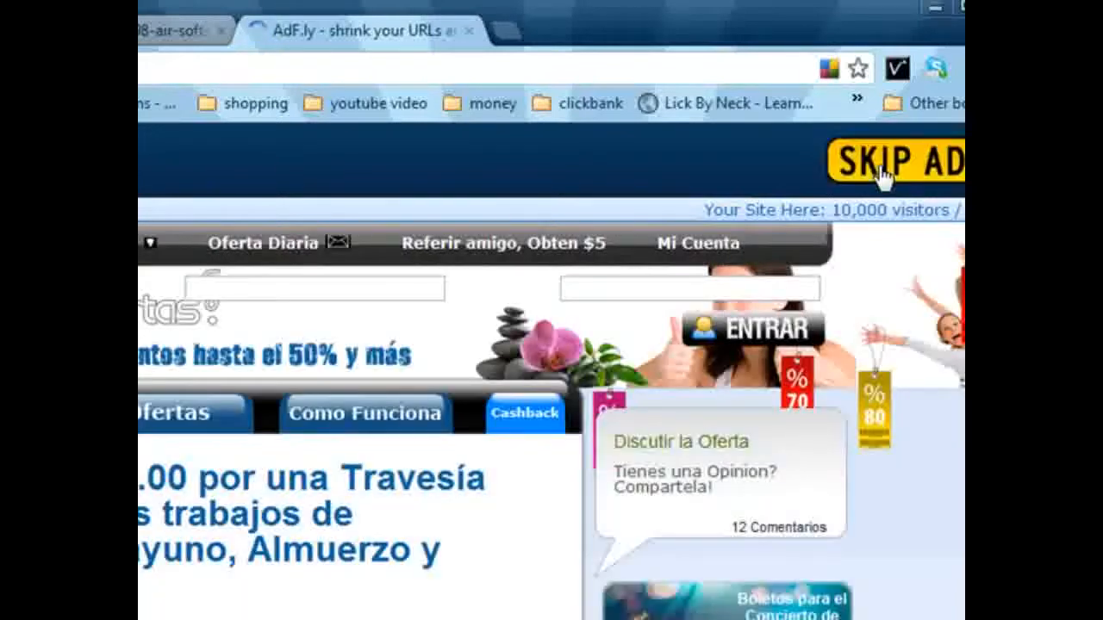
Skip the adf.ly ad to reach the iFunBox site, view the Mac release page, then close it.
click(896, 162)
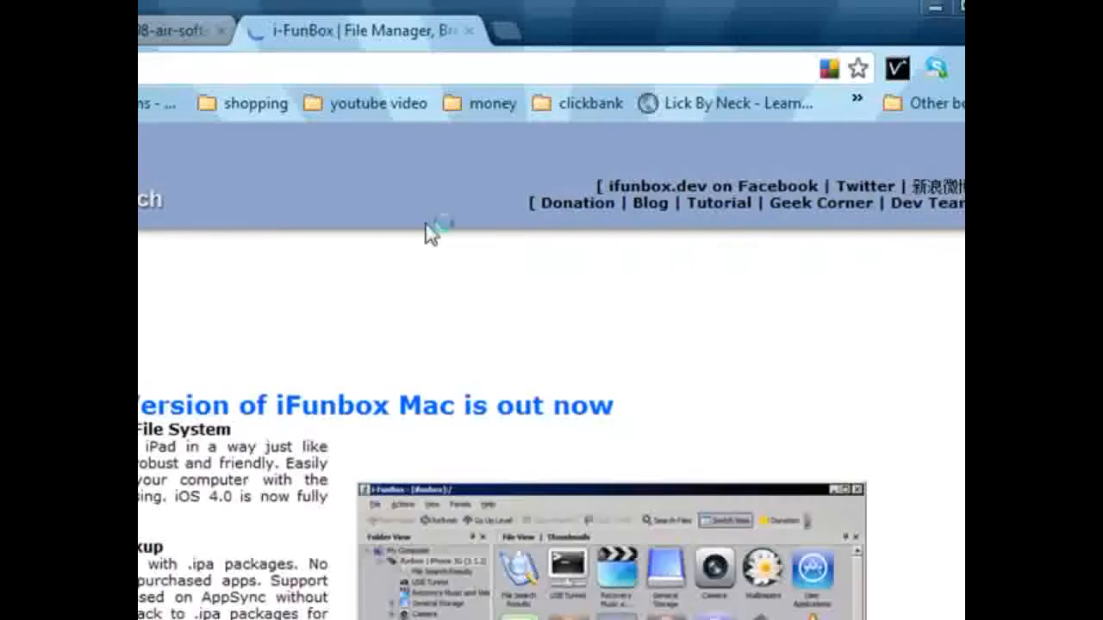
scroll(down, 3)
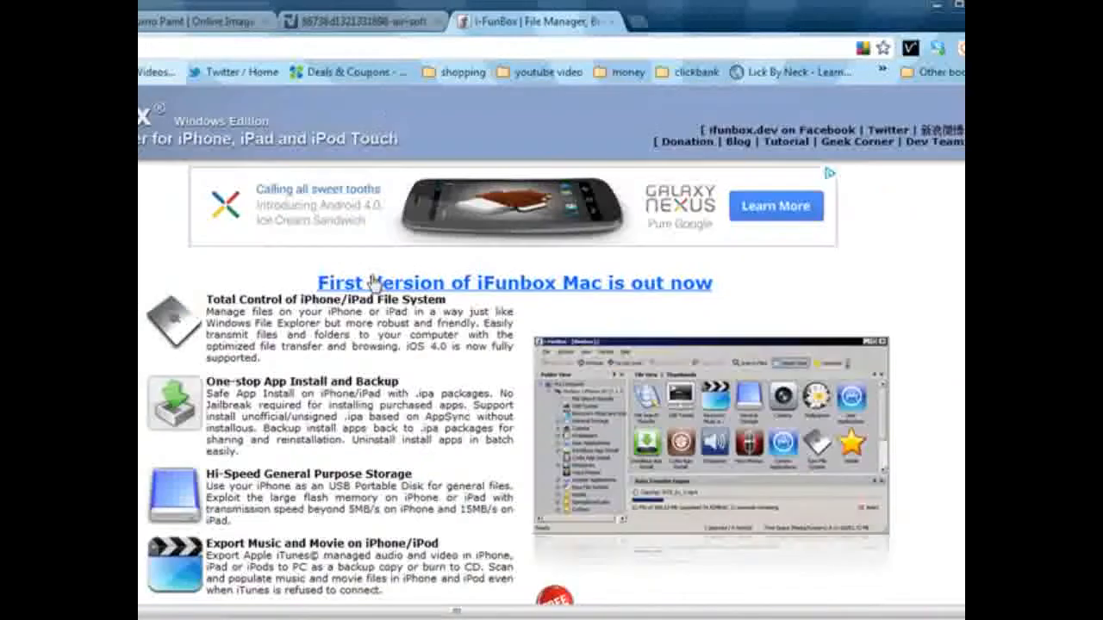
click(513, 282)
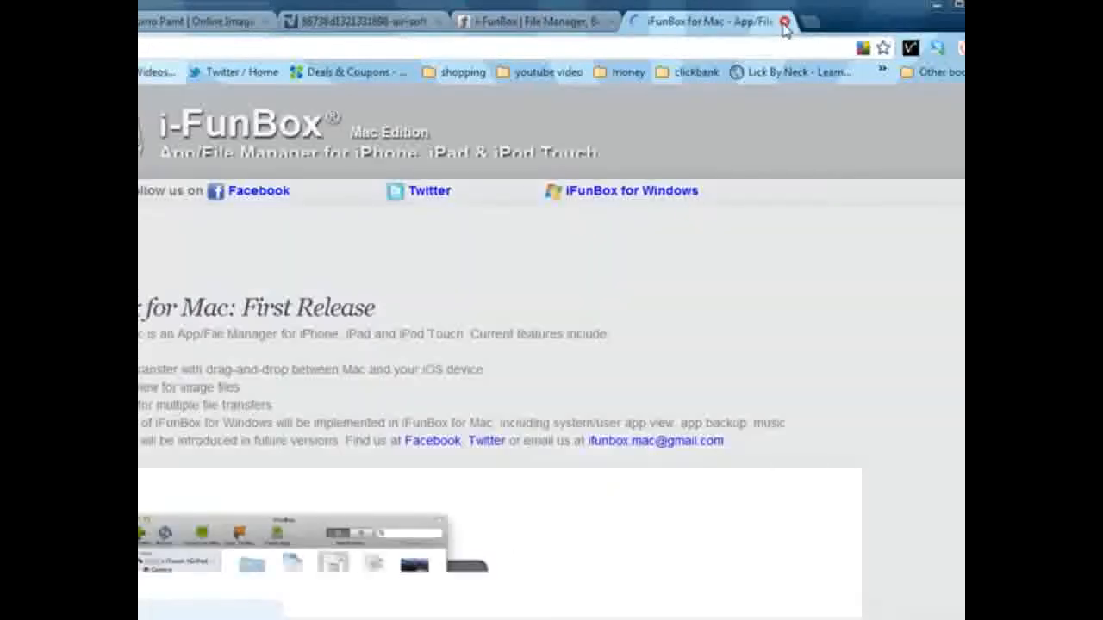
click(782, 21)
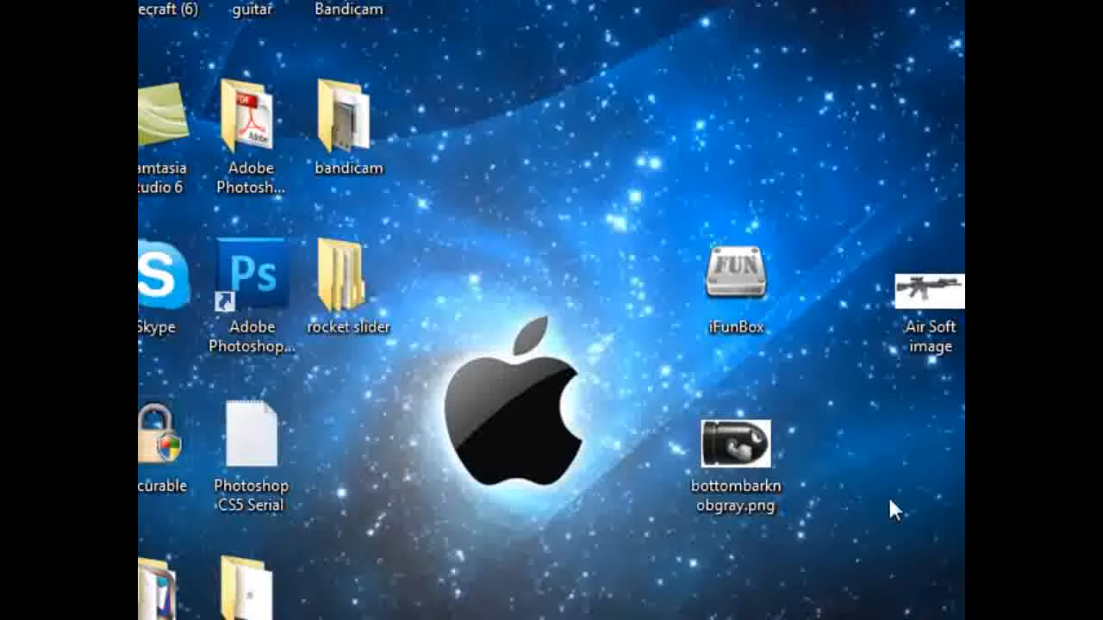
View the Air Soft image from the desktop in Chrome and move to the Sumo Paint editor.
click(734, 451)
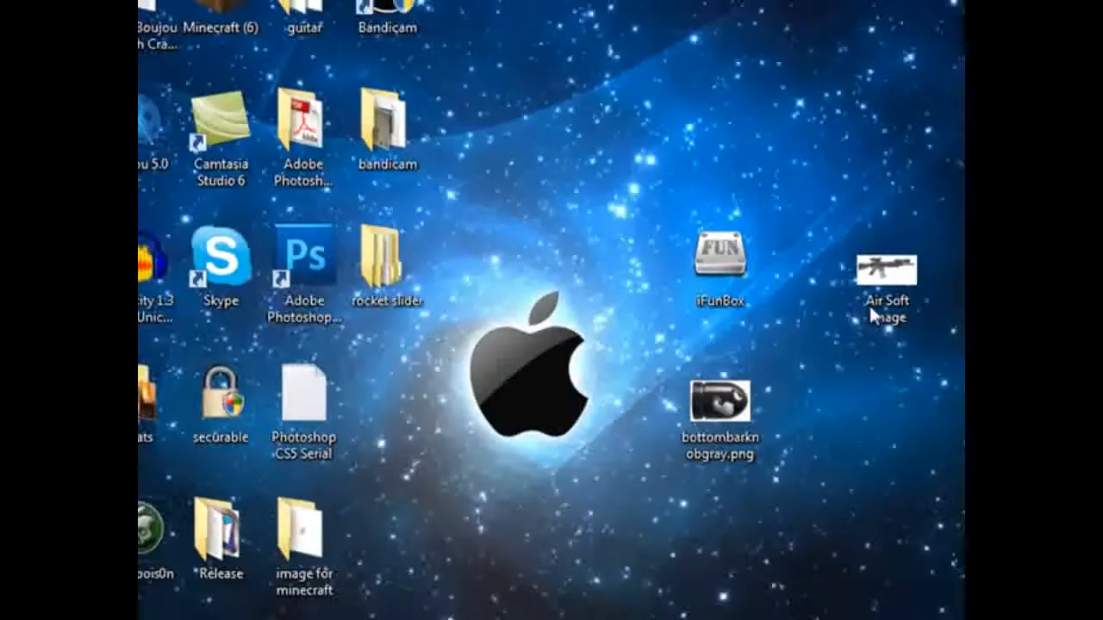
double_click(889, 261)
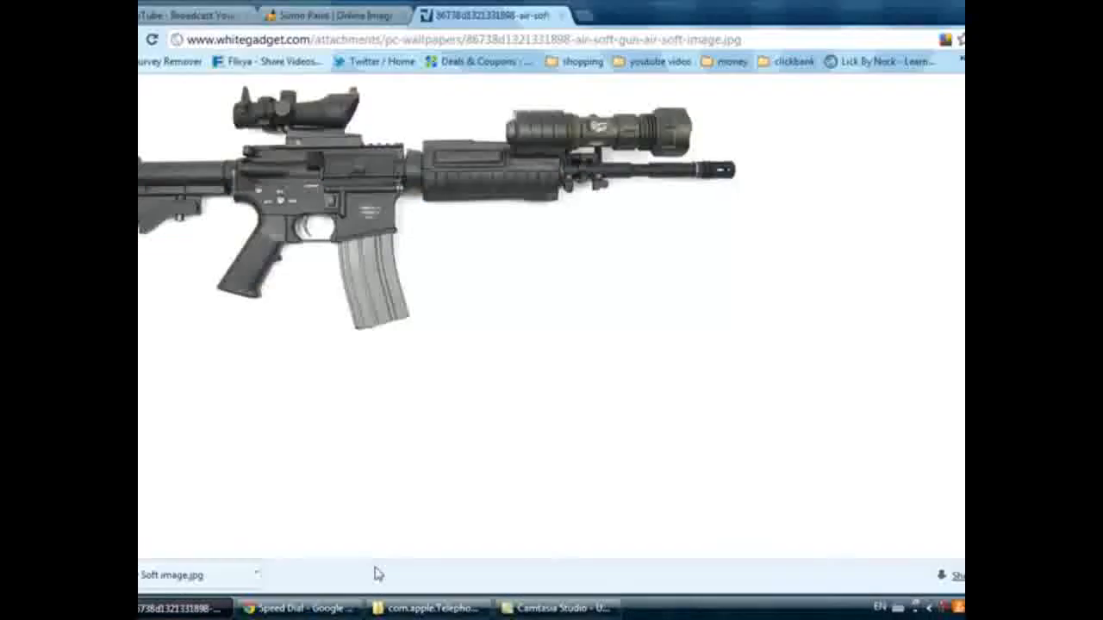
click(334, 14)
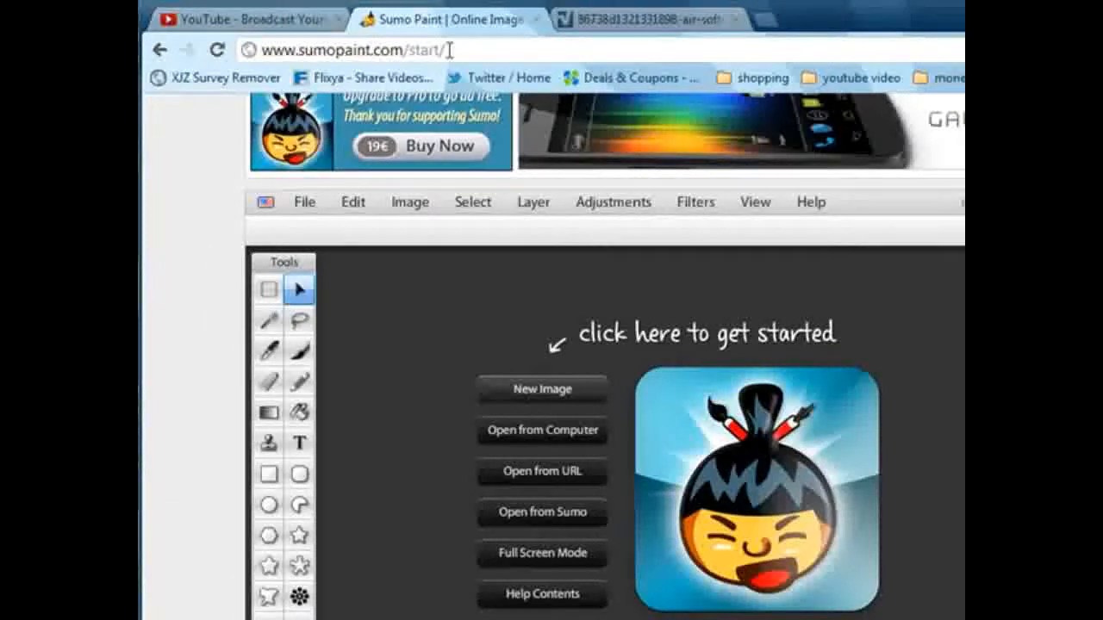
mouse_move(348, 198)
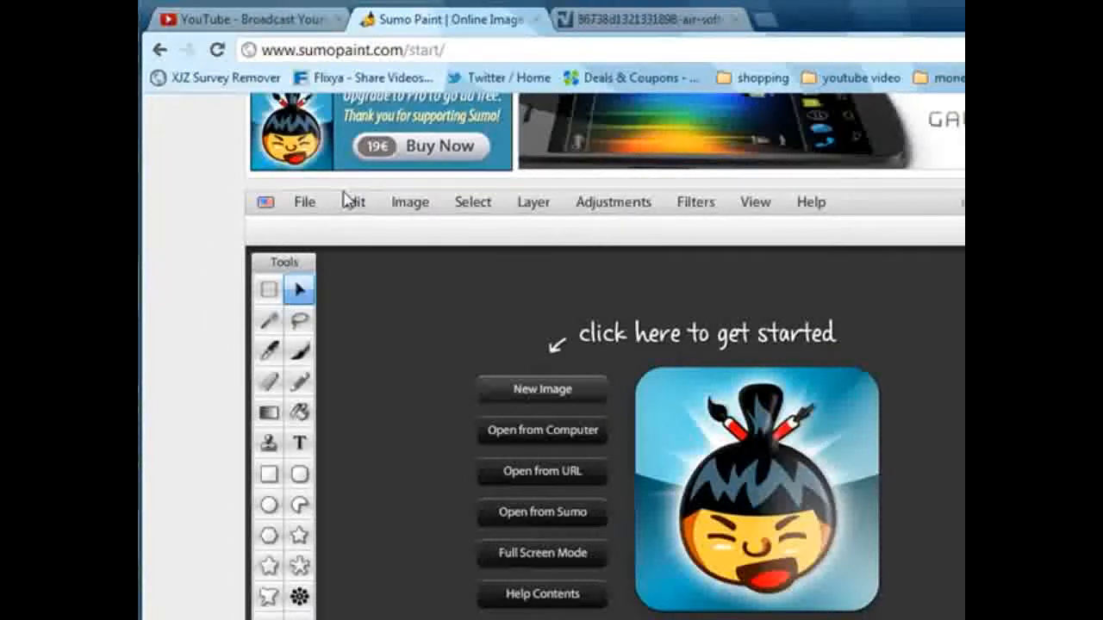
mouse_move(737, 388)
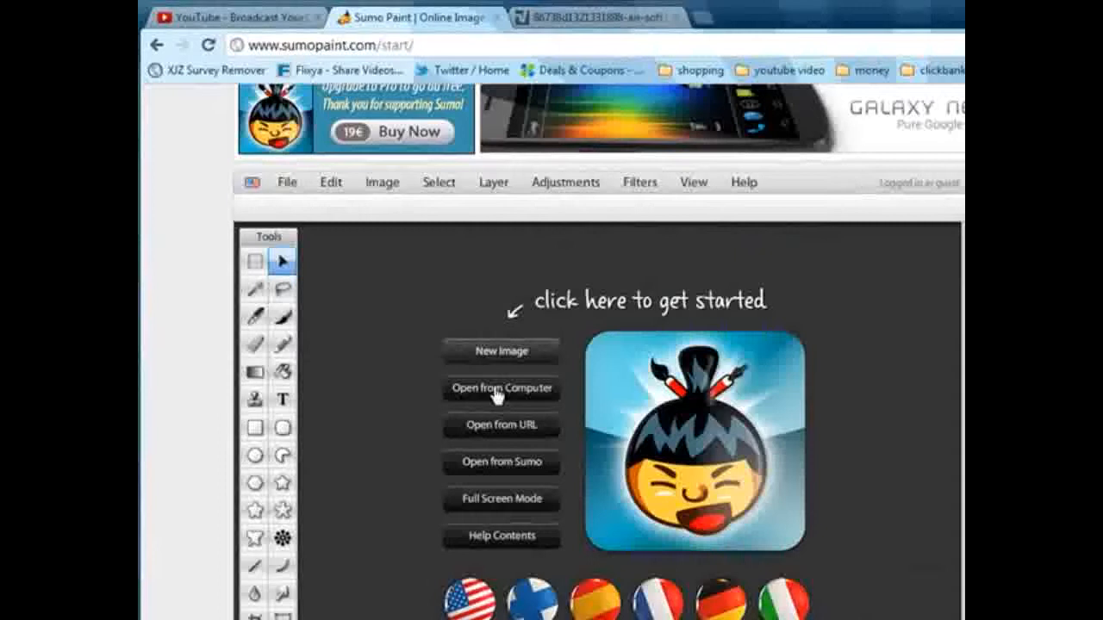
Load Air Soft image.jpg from the computer into the Sumo Paint editor.
click(500, 390)
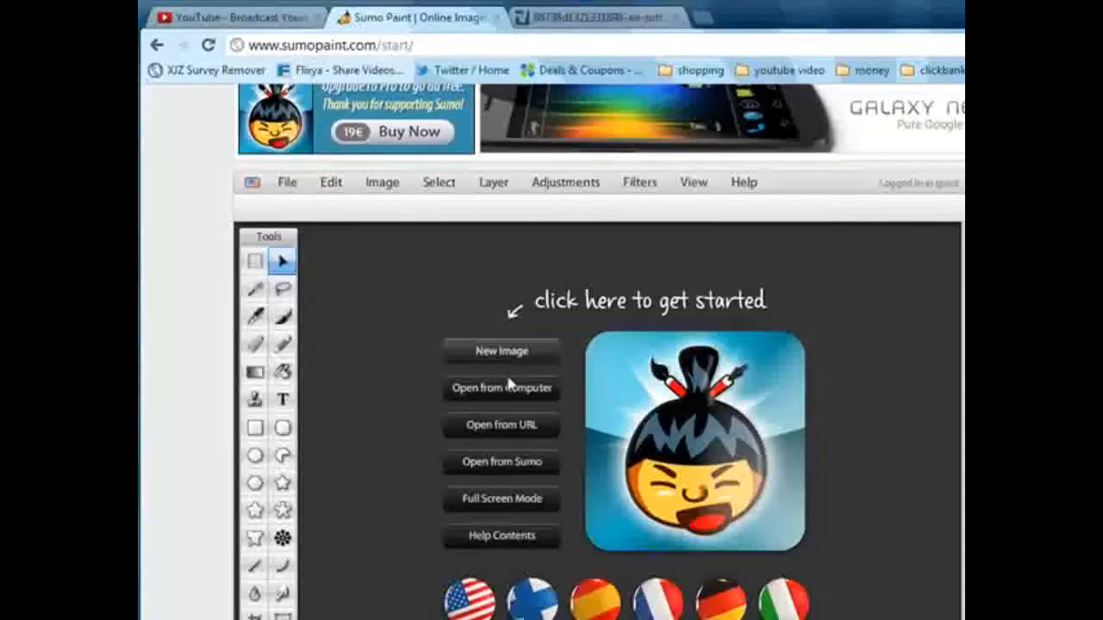
click(500, 387)
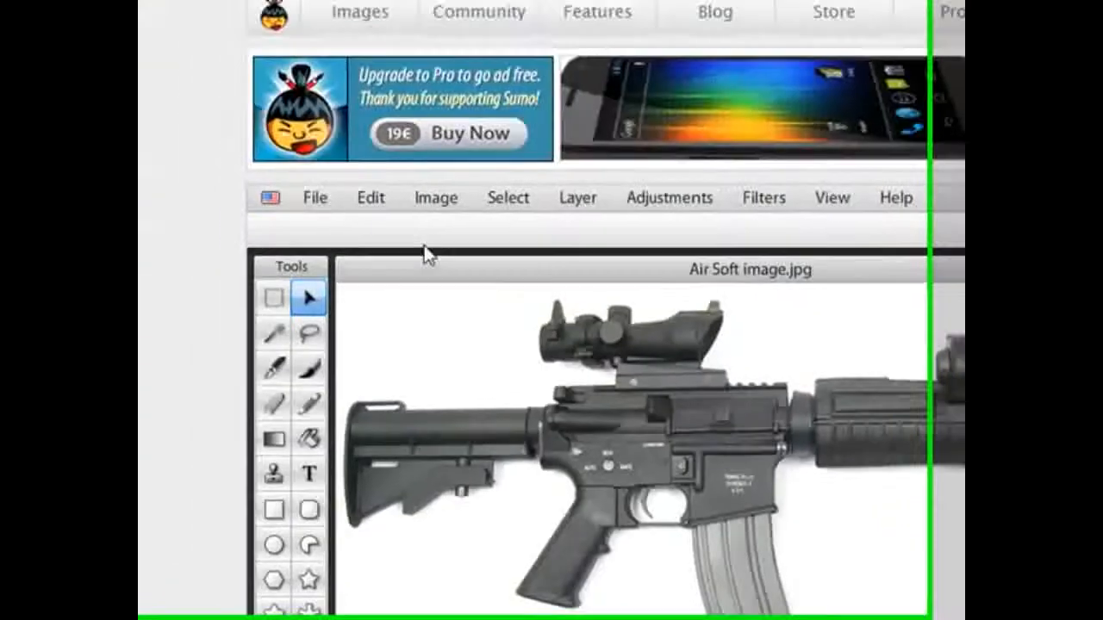
Resize the Air Soft image to 71×47 px via Image Size.
click(436, 196)
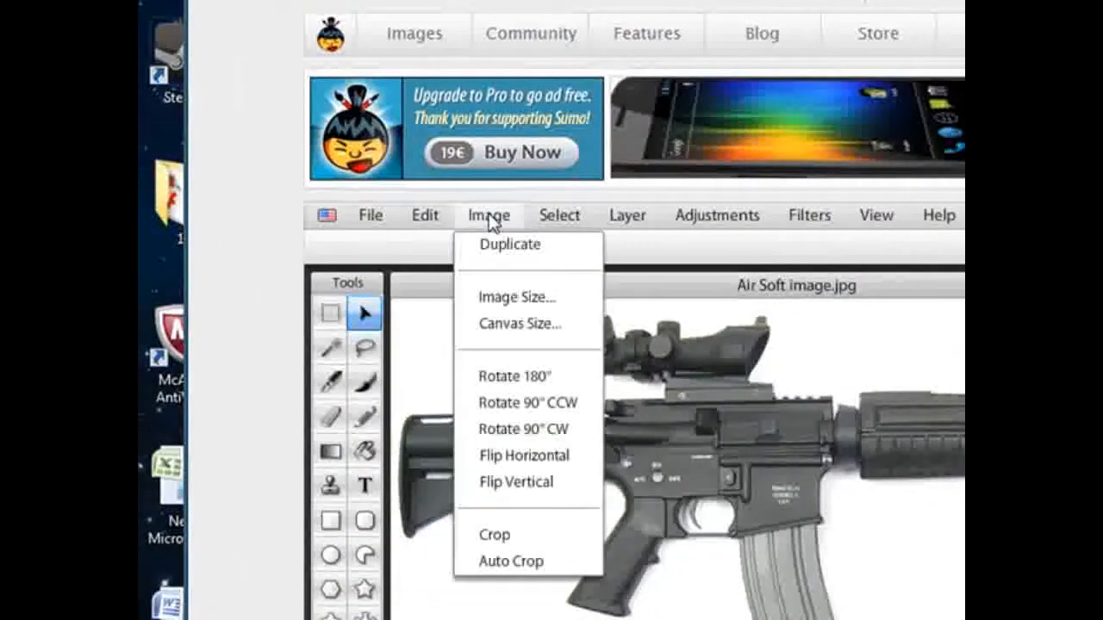
click(517, 296)
text(4)
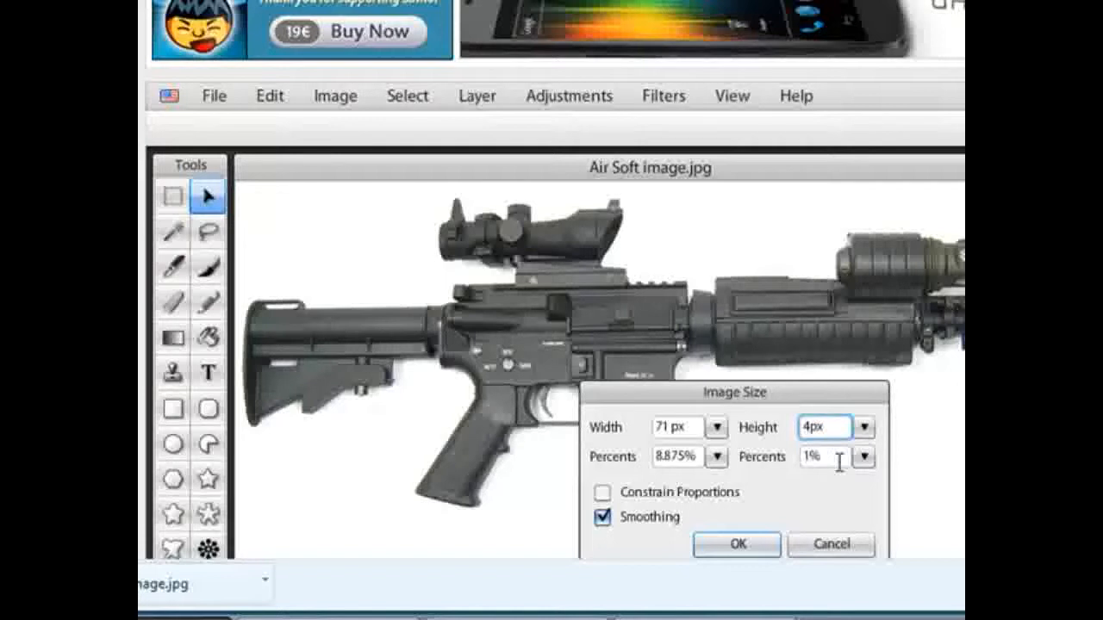
click(735, 545)
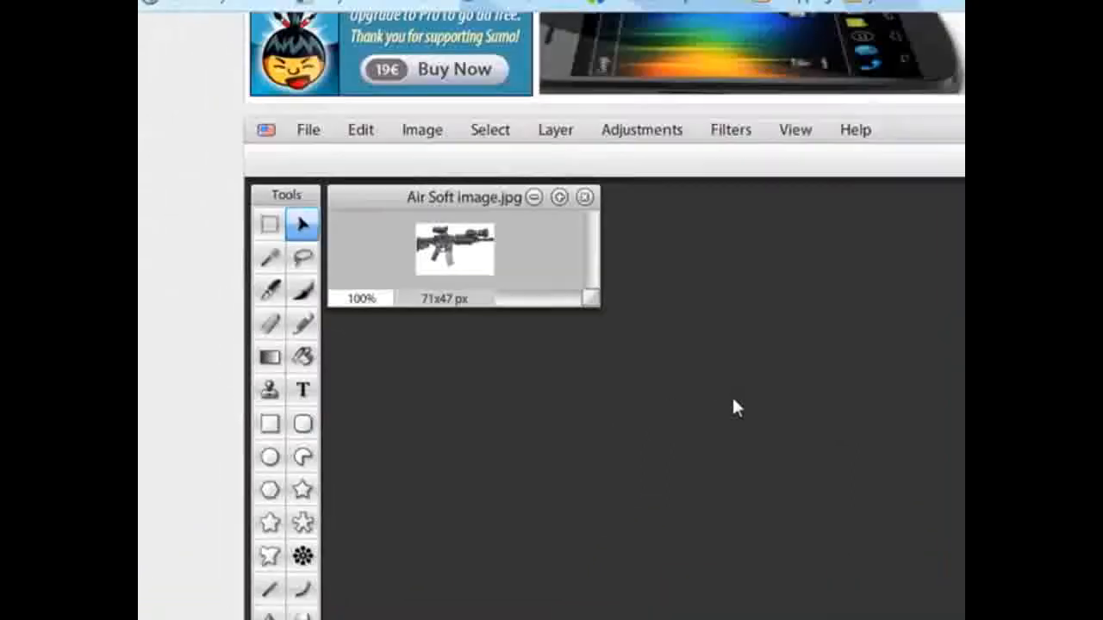
Save the shrunken gun image to the computer in PNG format.
click(307, 129)
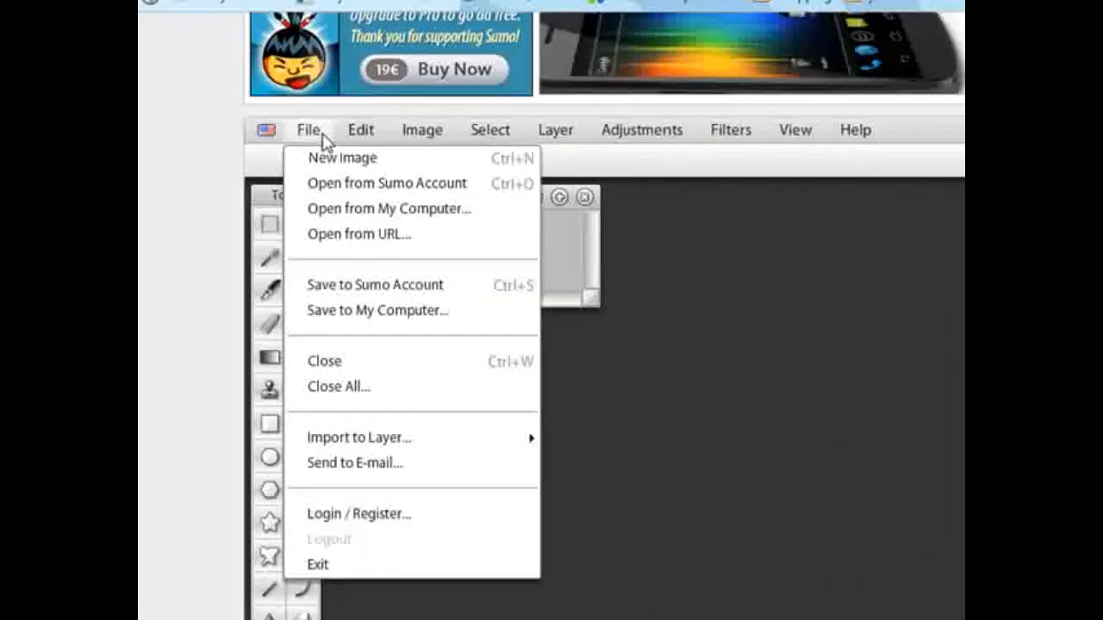
click(375, 310)
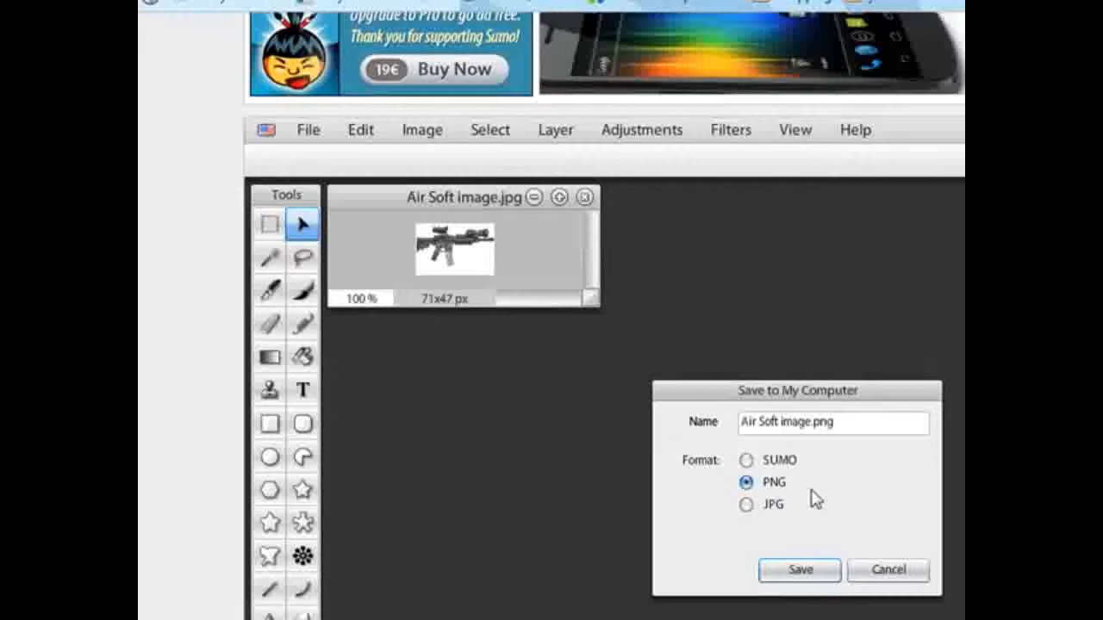
click(775, 422)
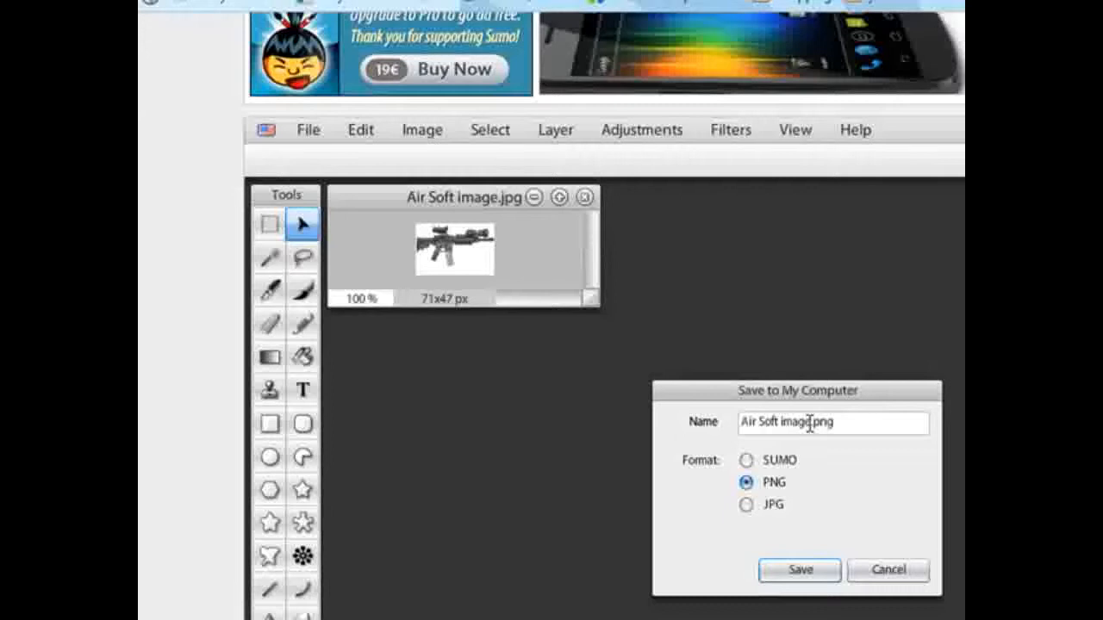
double_click(814, 422)
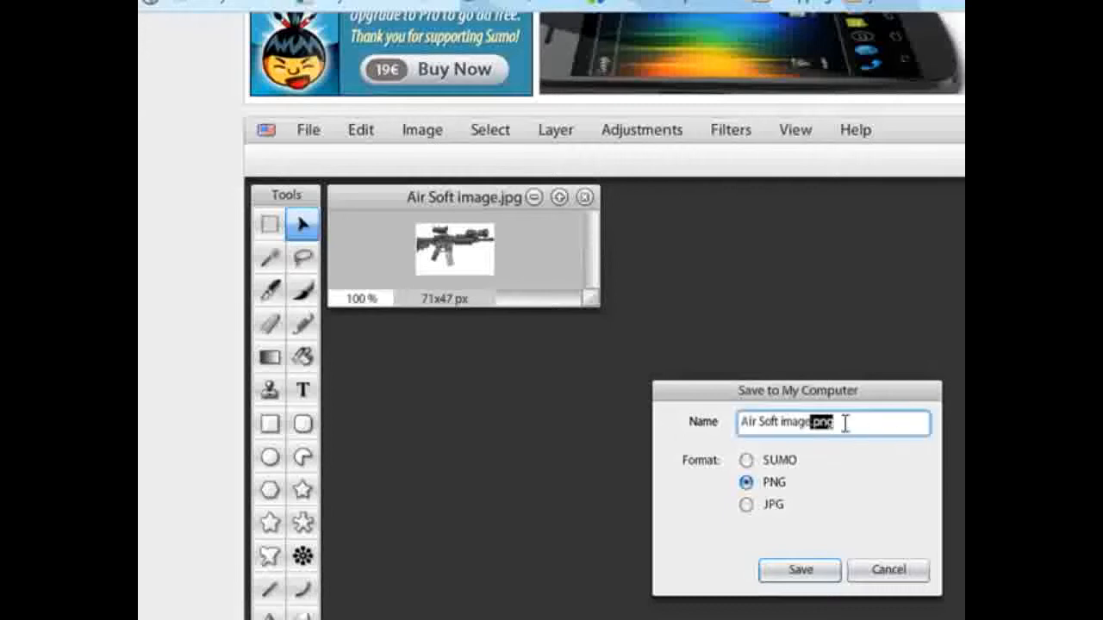
click(800, 570)
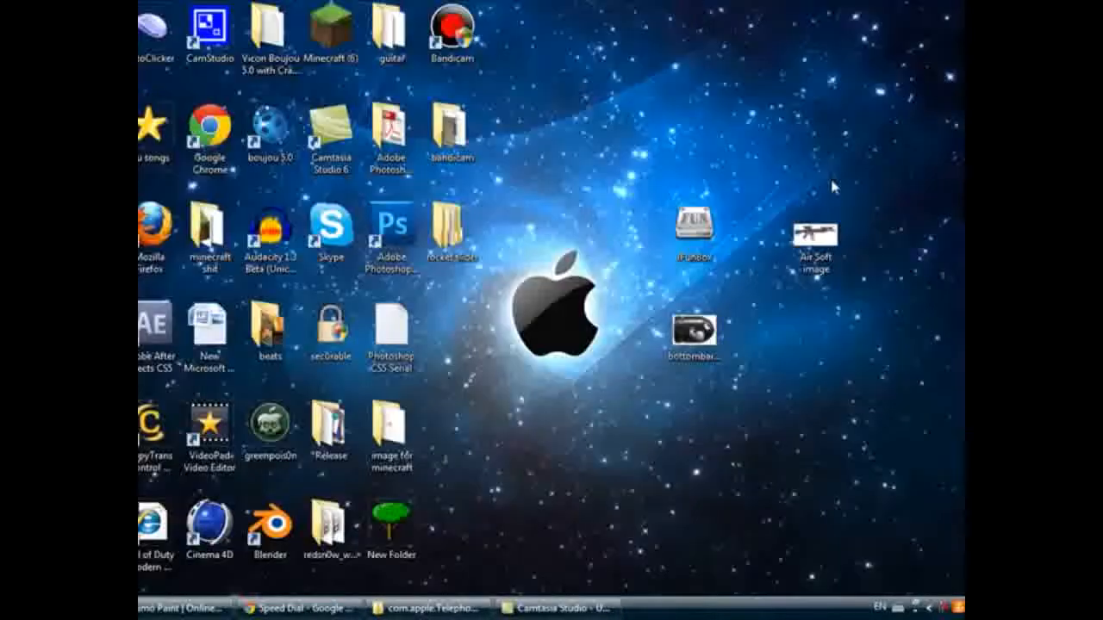
Check the original knob image's name and decline the duplicate-name rename prompt.
drag(814, 238, 572, 138)
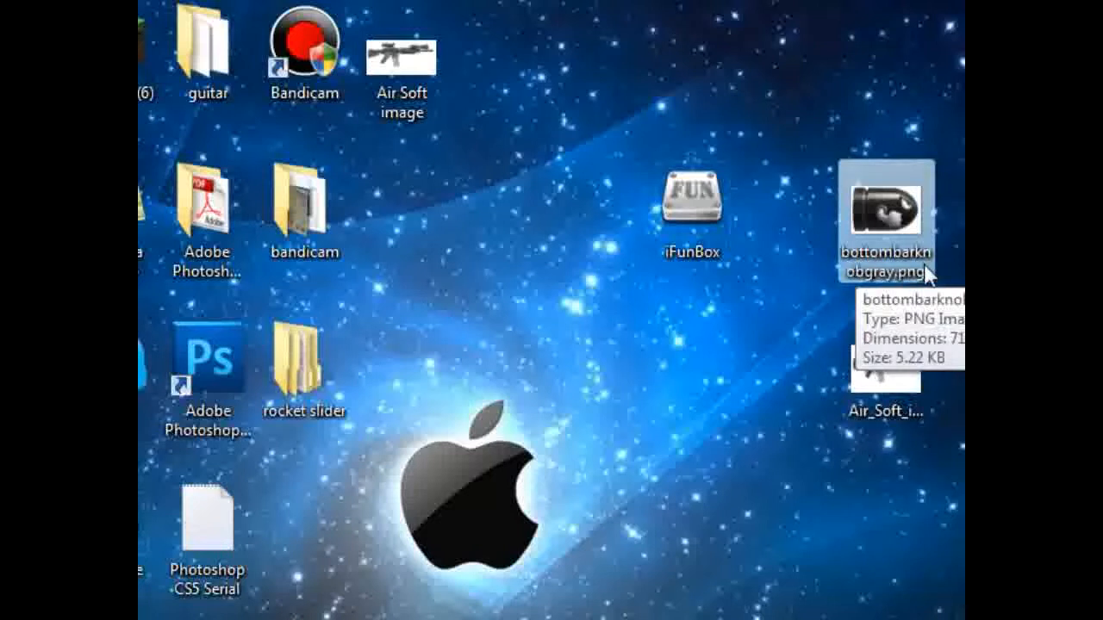
right_click(886, 216)
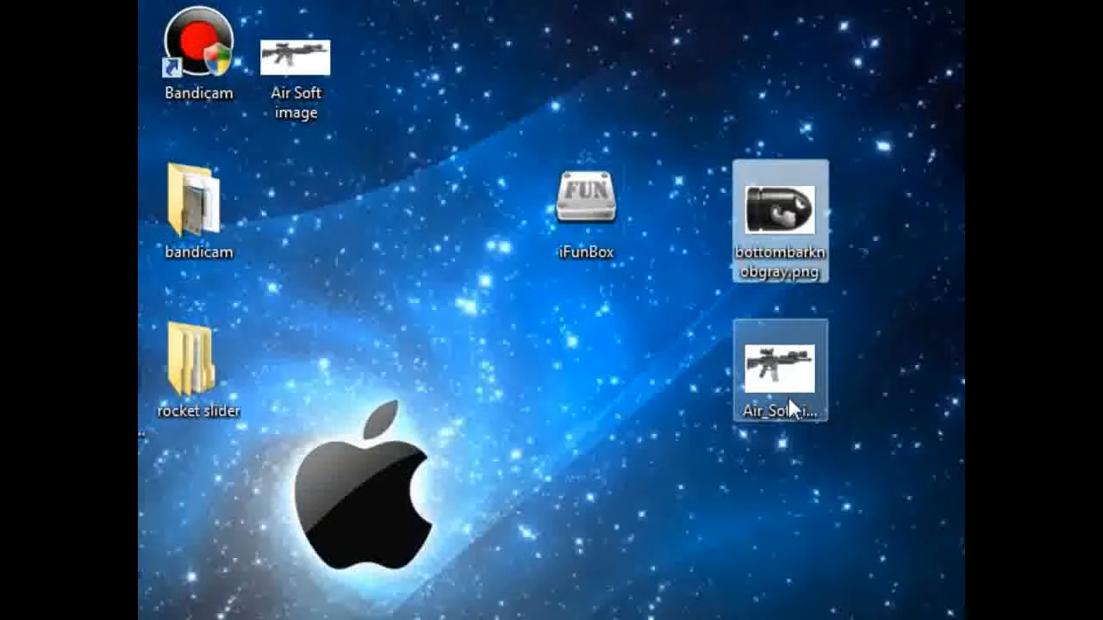
right_click(779, 370)
text(bottombarknobgray.png)
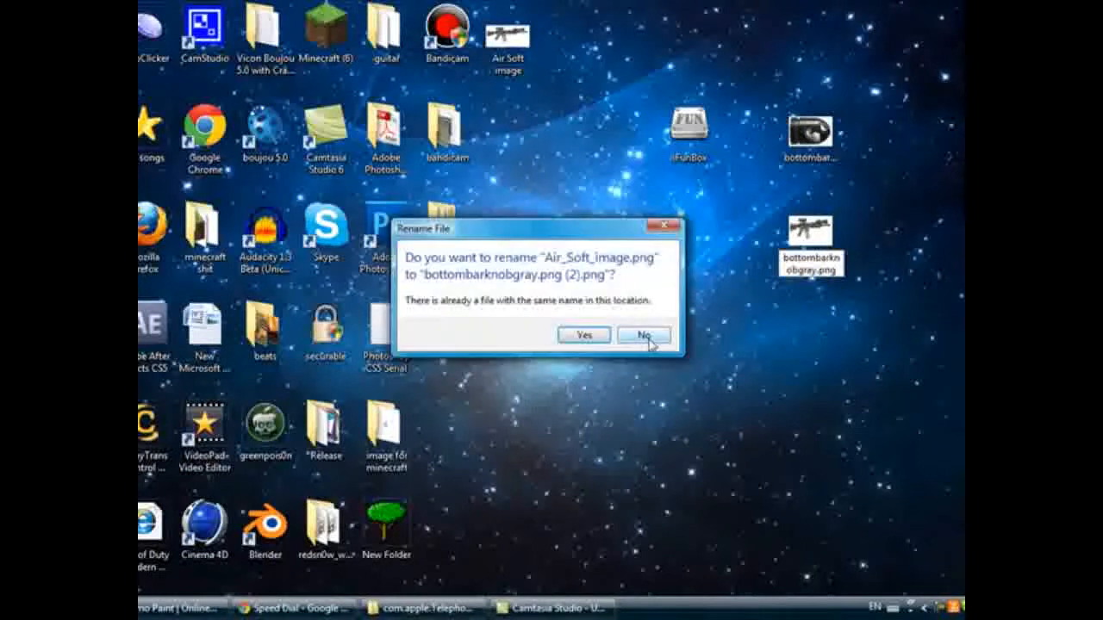
click(642, 334)
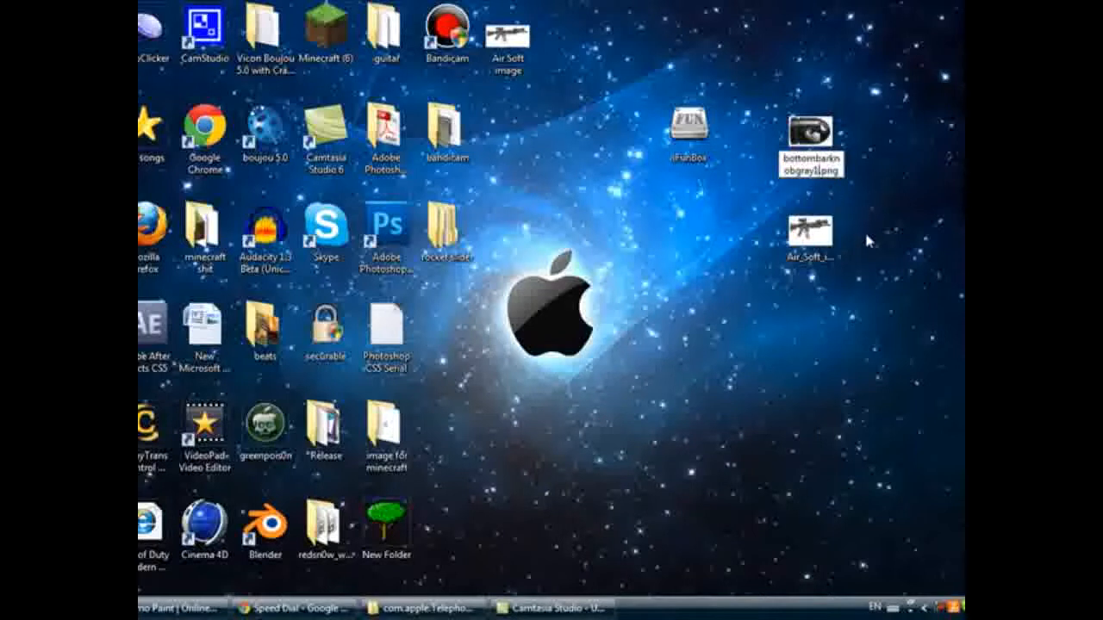
Rename the saved gun PNG to bottombarknobgray.png and move the iFunBox shortcut lower.
click(810, 233)
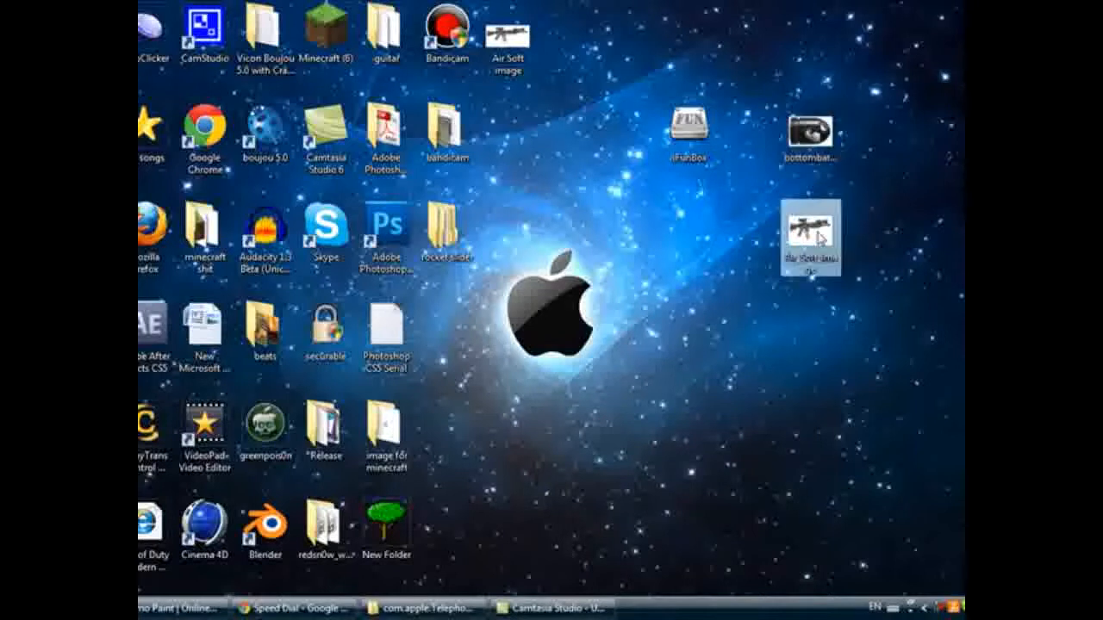
click(810, 232)
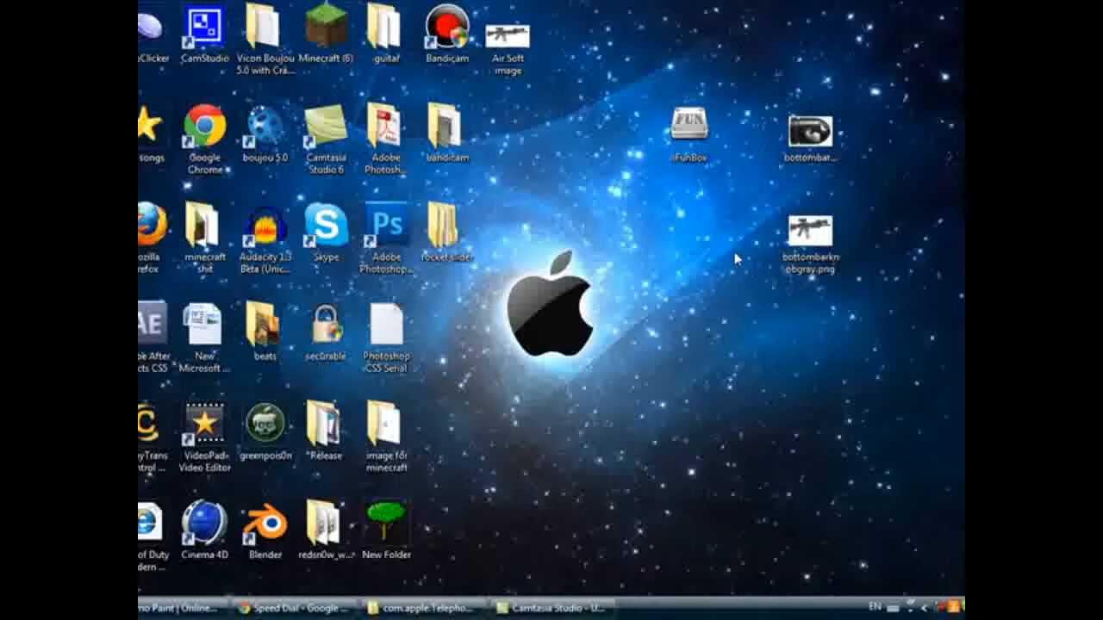
drag(690, 130, 689, 233)
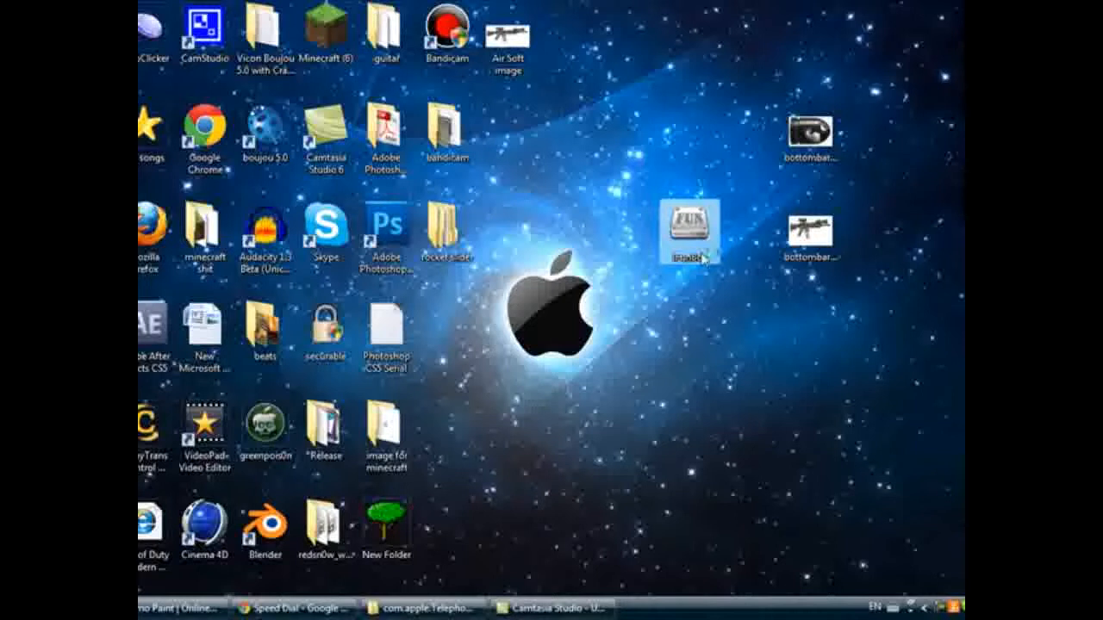
Launch iFunBox and expand the iPod's Raw File System and System folders.
double_click(687, 233)
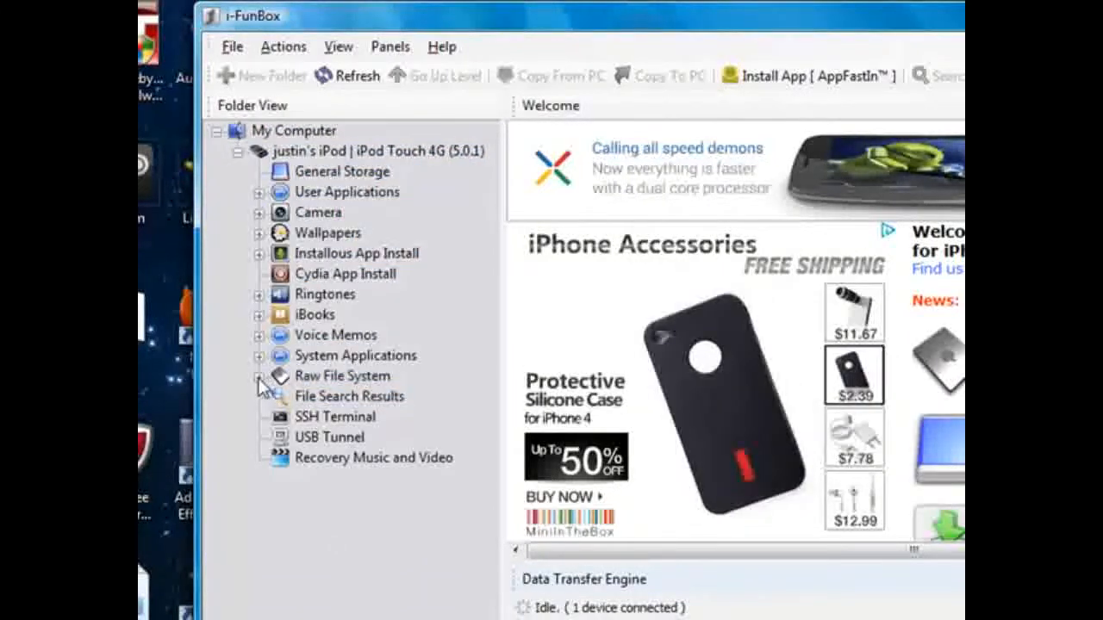
click(260, 377)
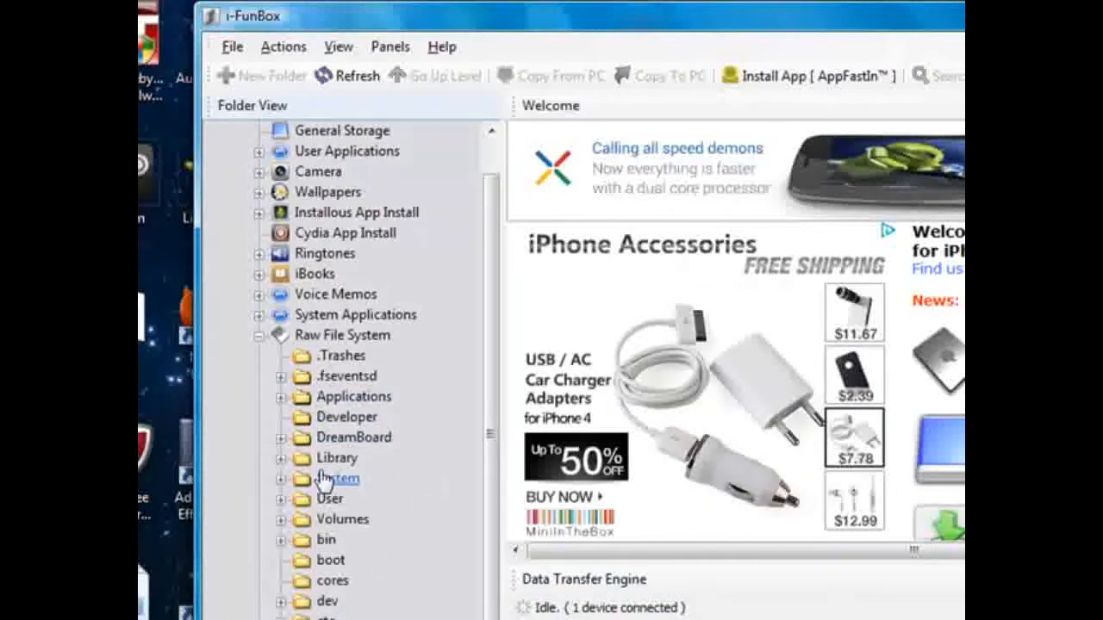
click(279, 479)
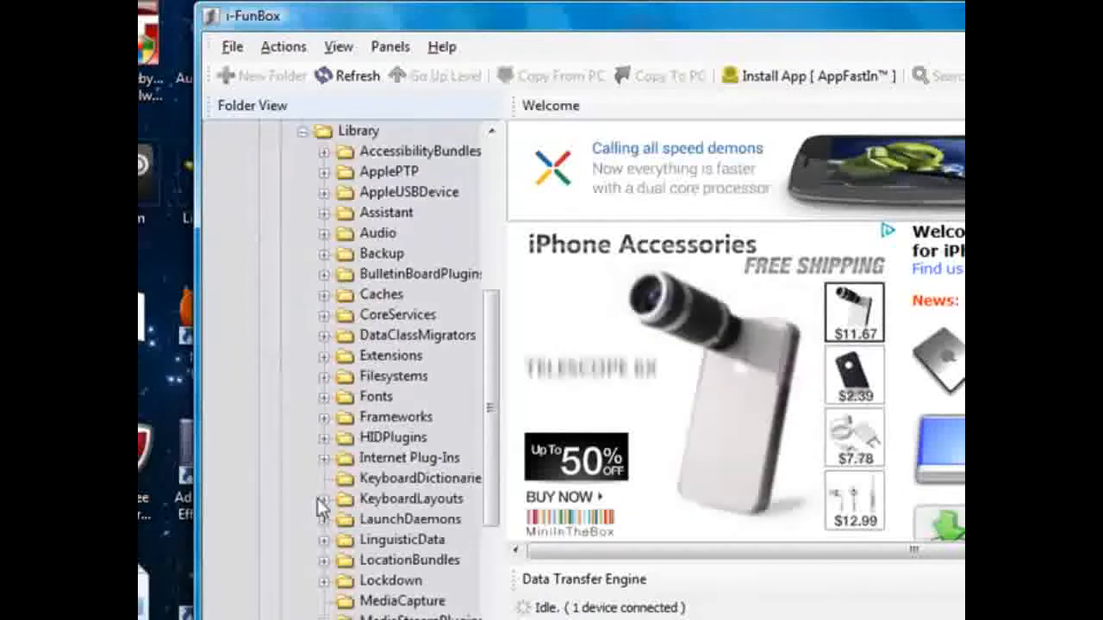
Browse down Library/PrivateFrameworks to TelephonyUI.framework and view its contents.
scroll(down, 3)
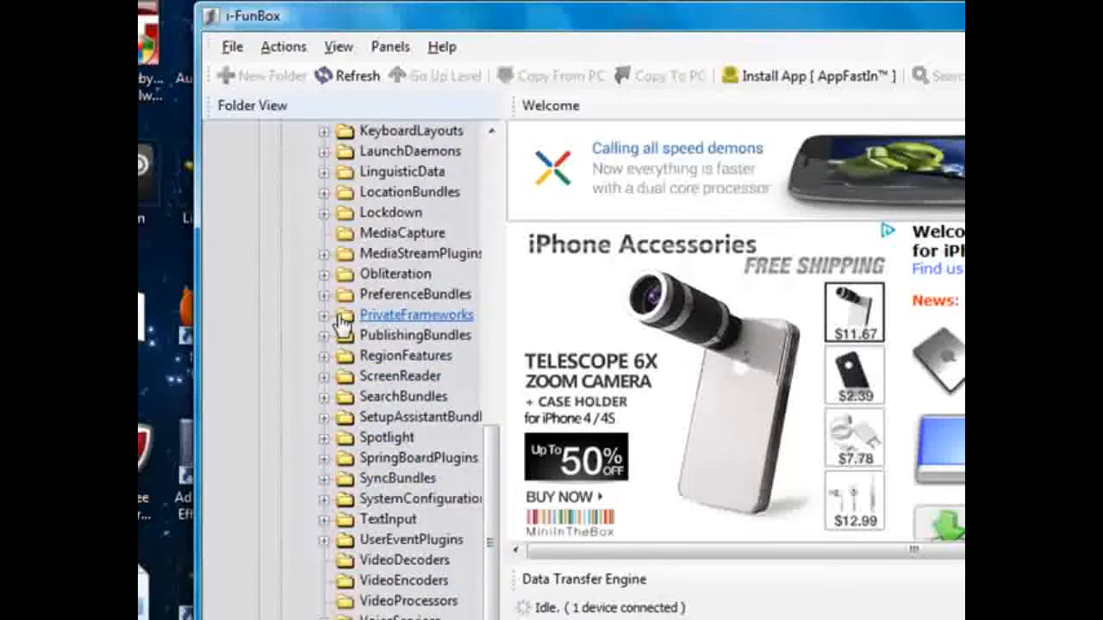
scroll(down, 3)
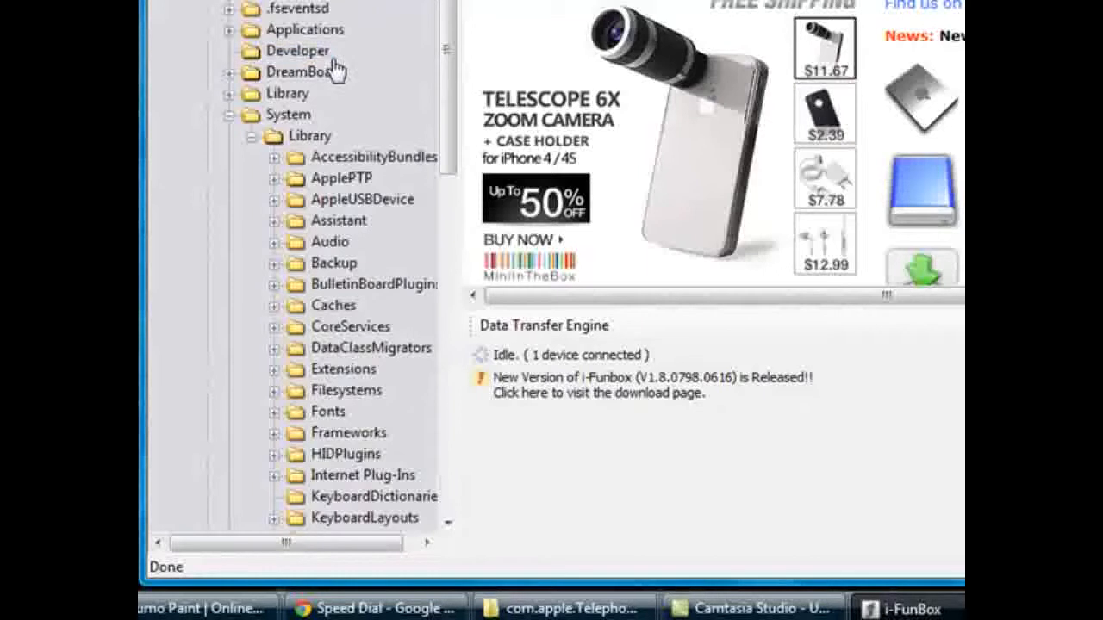
scroll(down, 3)
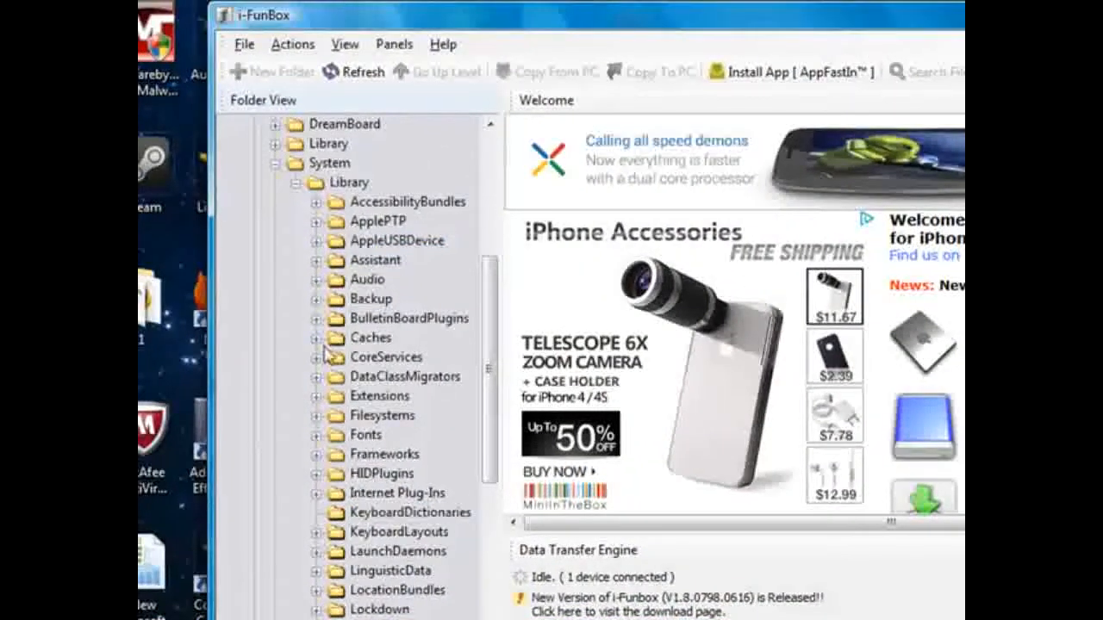
scroll(down, 3)
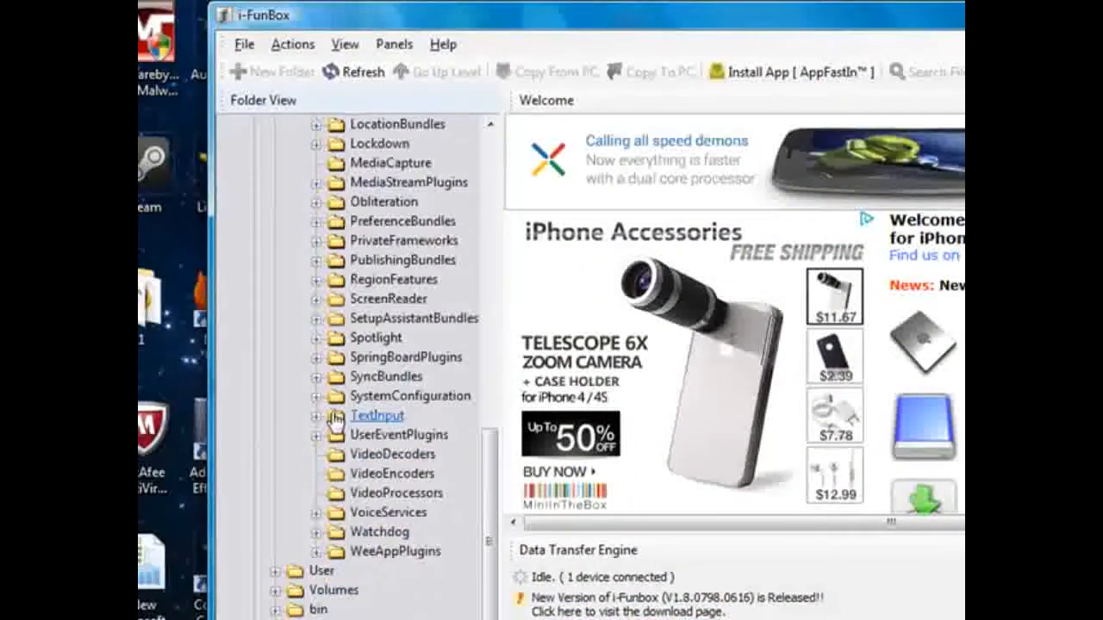
mouse_move(324, 274)
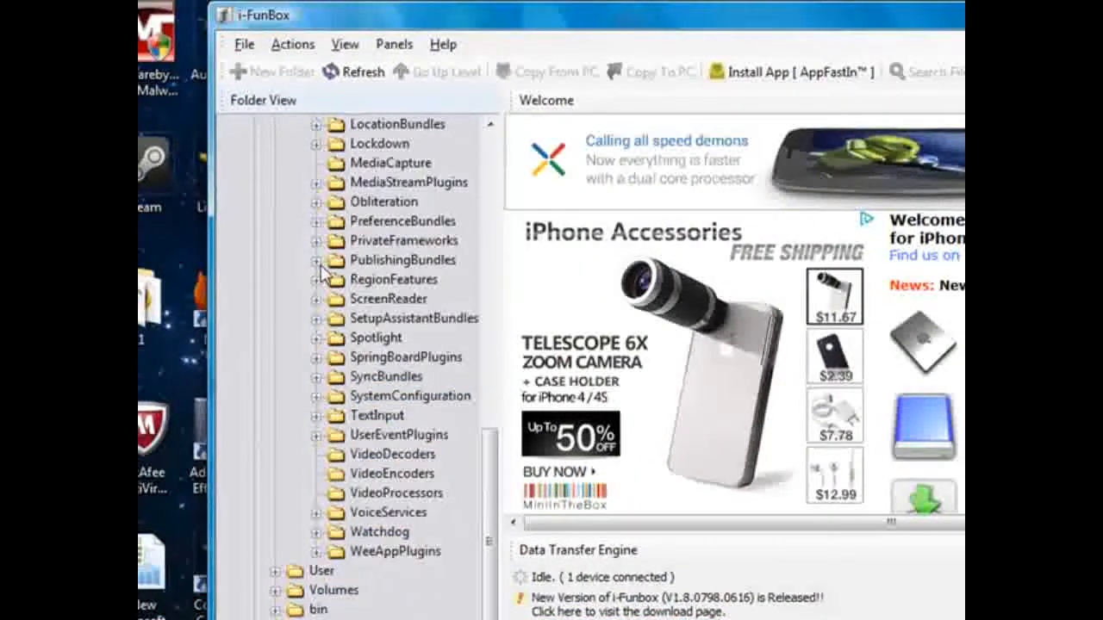
mouse_move(319, 249)
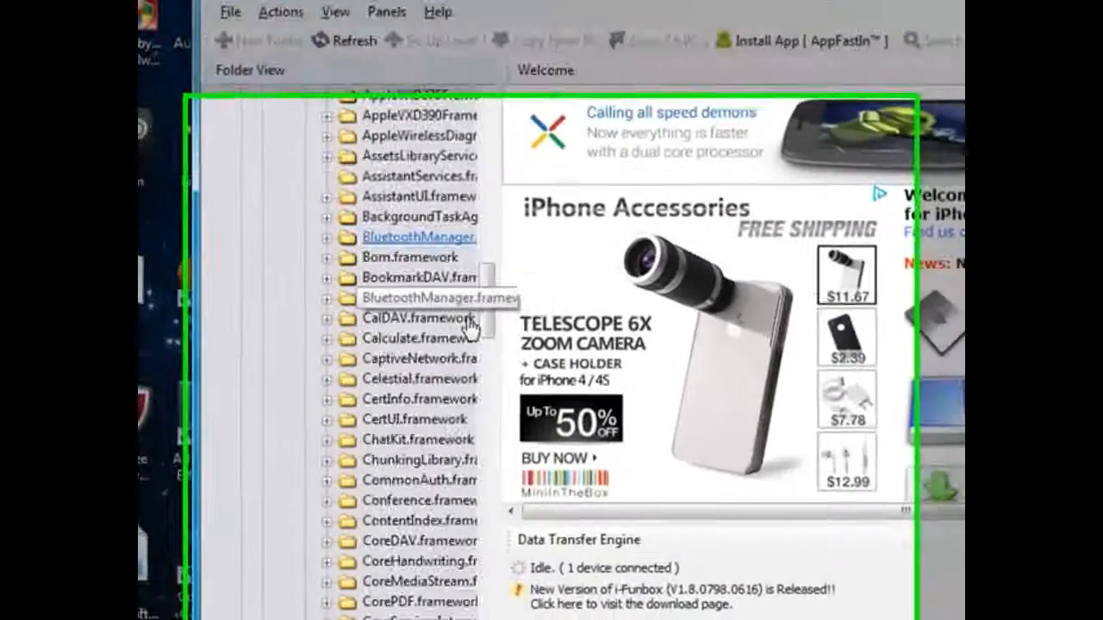
scroll(down, 3)
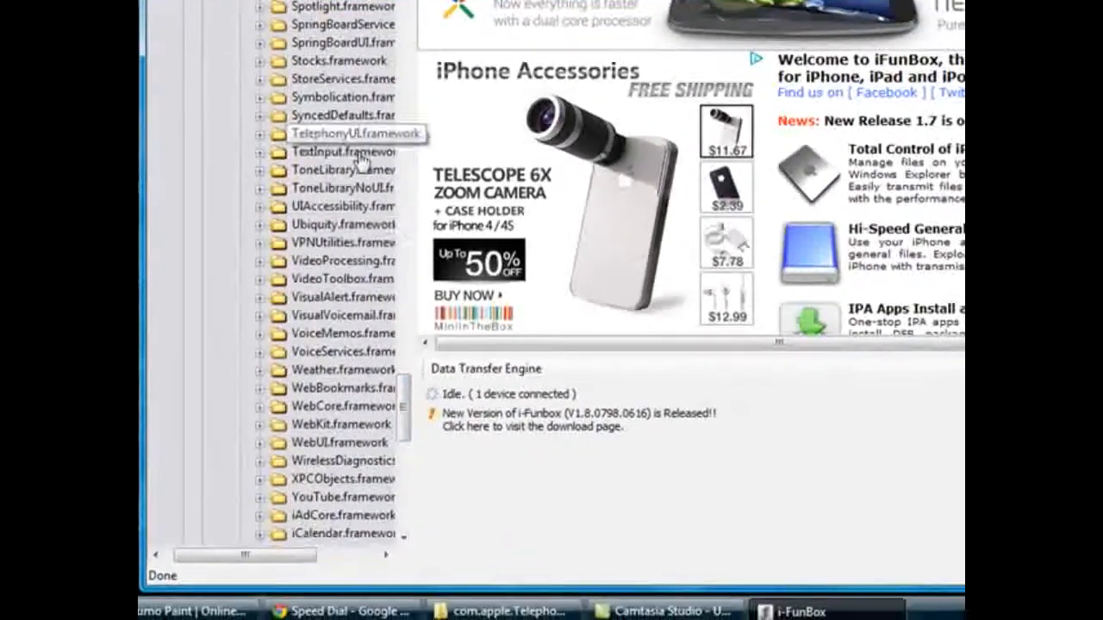
click(383, 555)
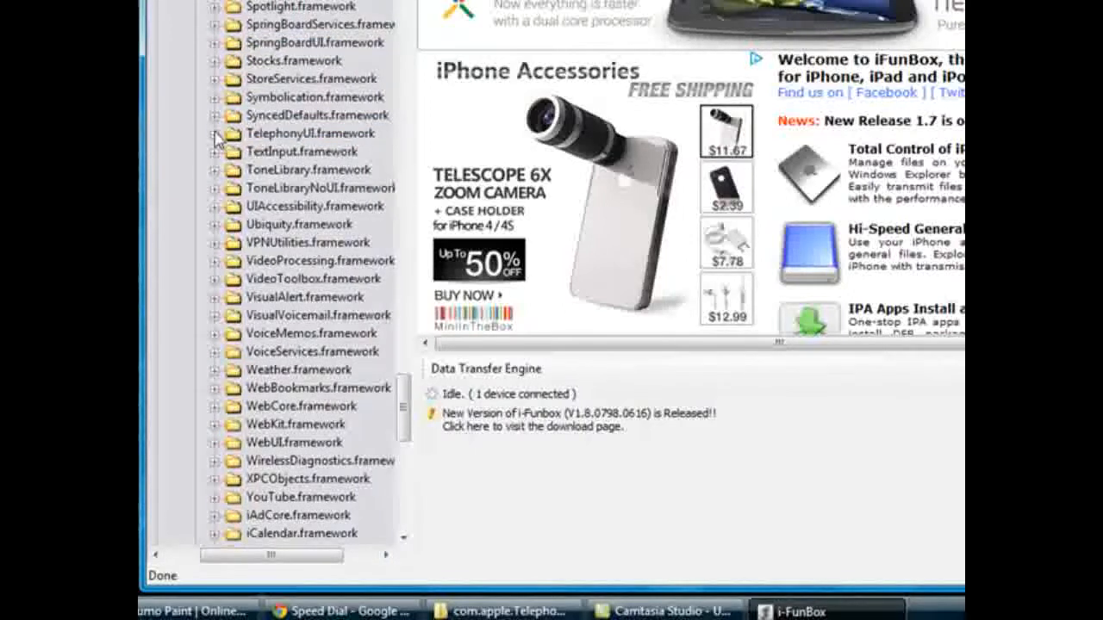
click(310, 136)
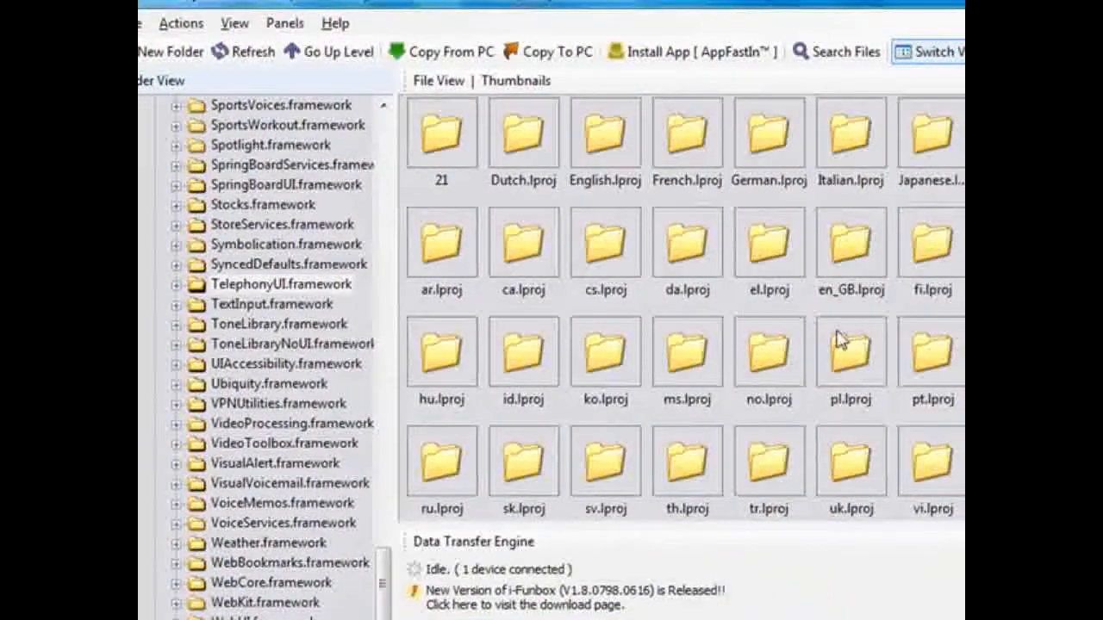
scroll(down, 3)
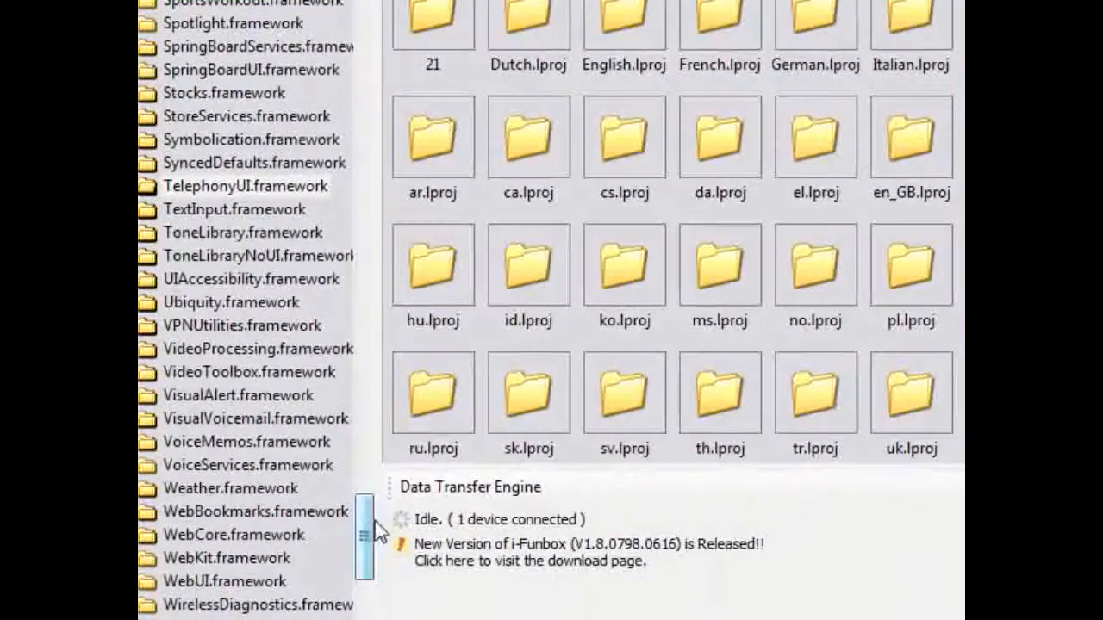
scroll(down, 3)
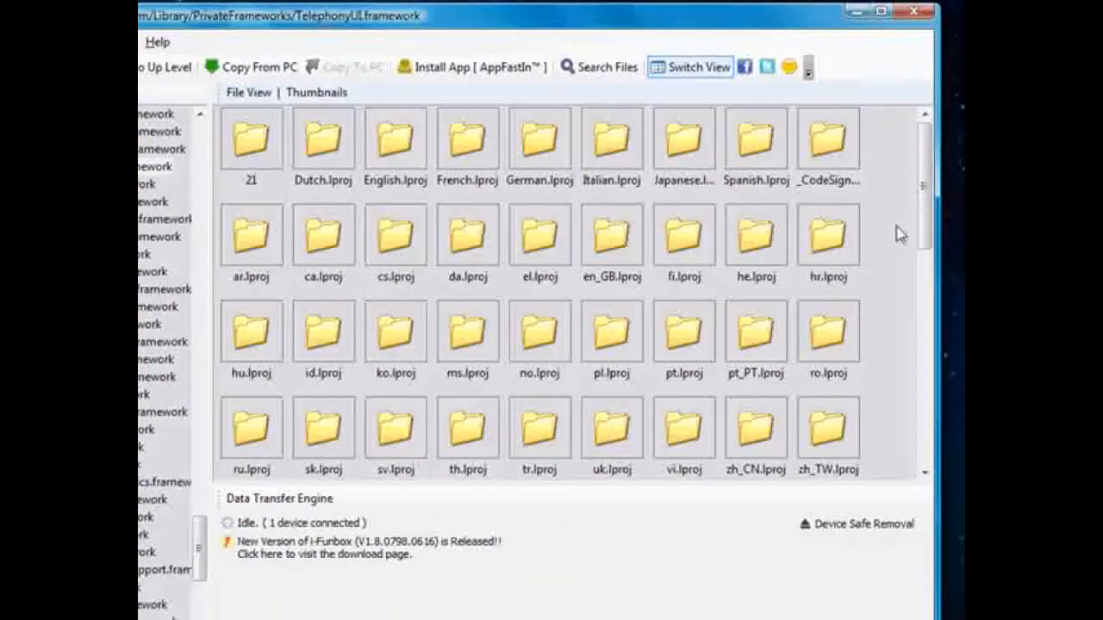
scroll(down, 3)
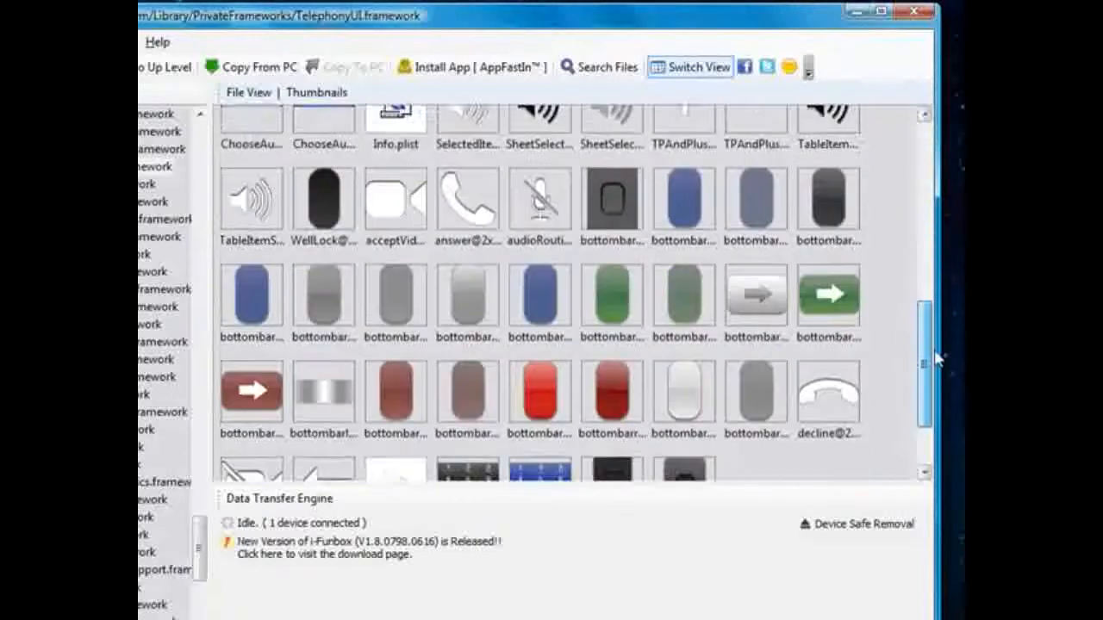
scroll(down, 3)
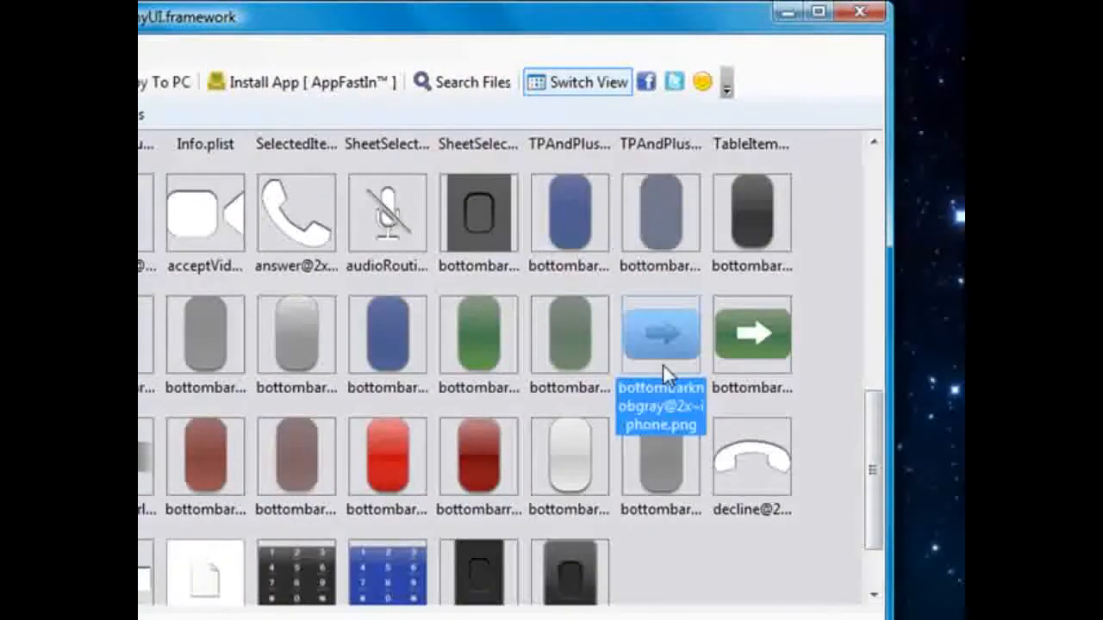
mouse_move(801, 452)
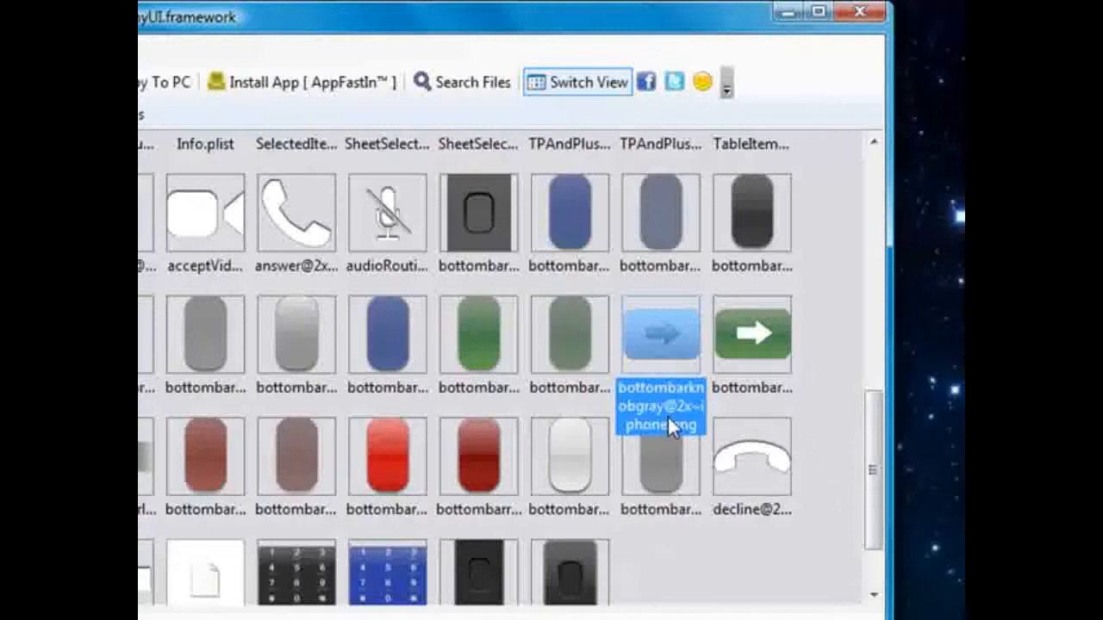
Copy the bottombarknobgray@2x~iphone.png knob image from the iPod to the PC desktop.
right_click(661, 418)
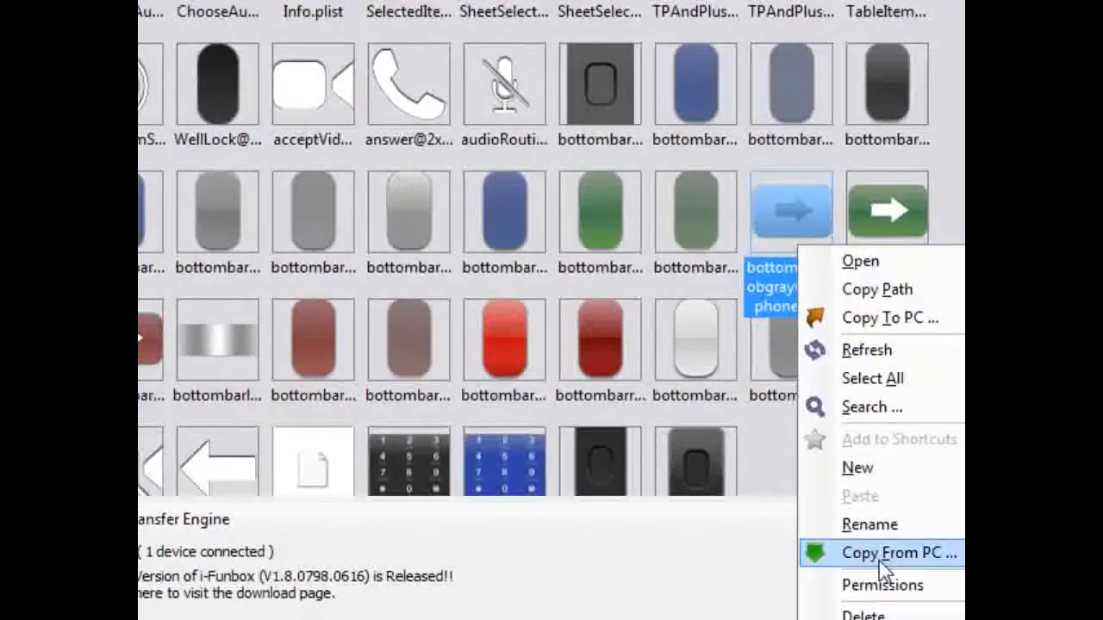
click(899, 551)
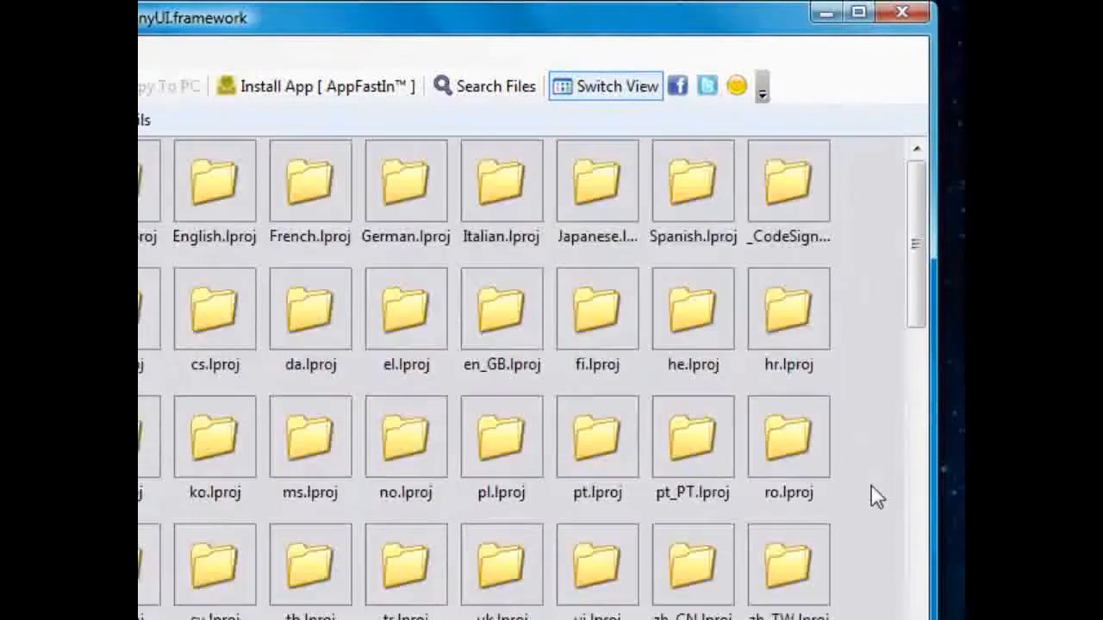
scroll(down, 3)
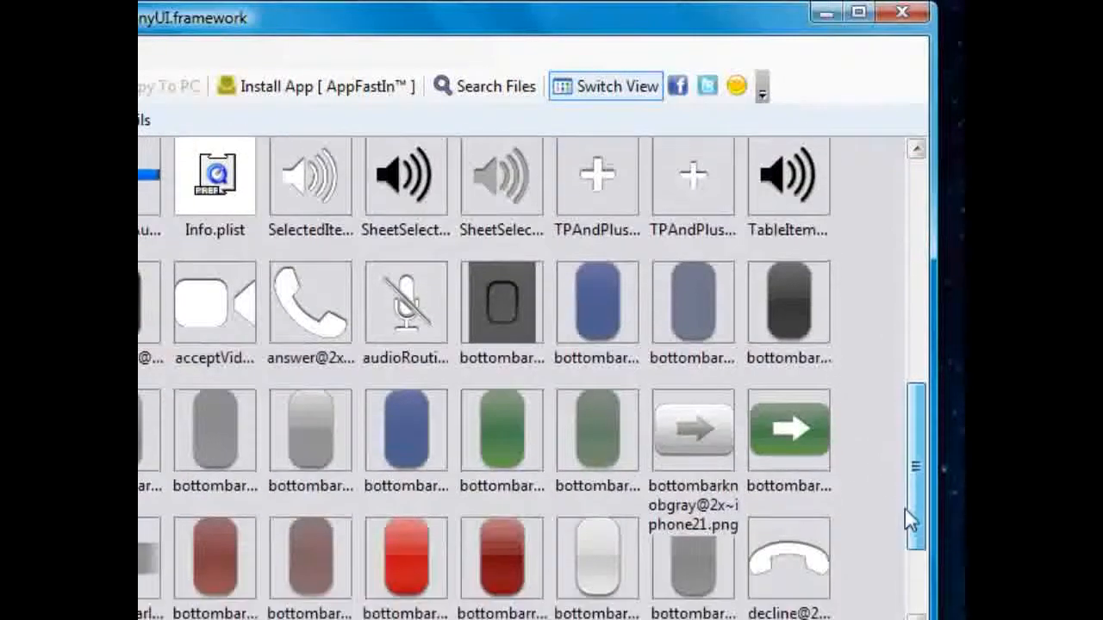
right_click(692, 431)
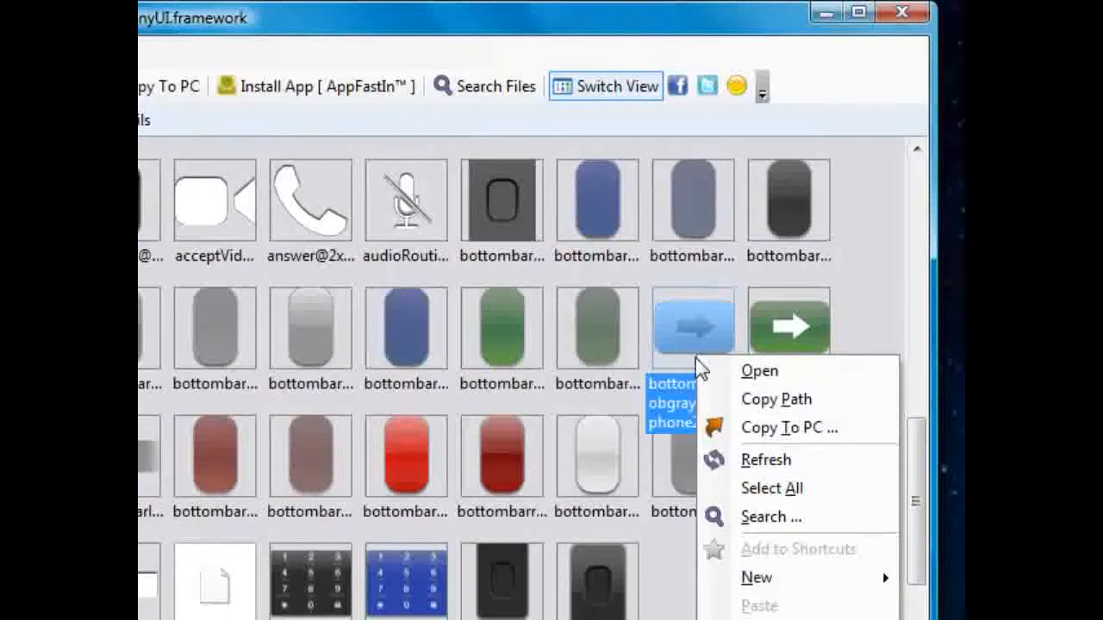
mouse_move(875, 330)
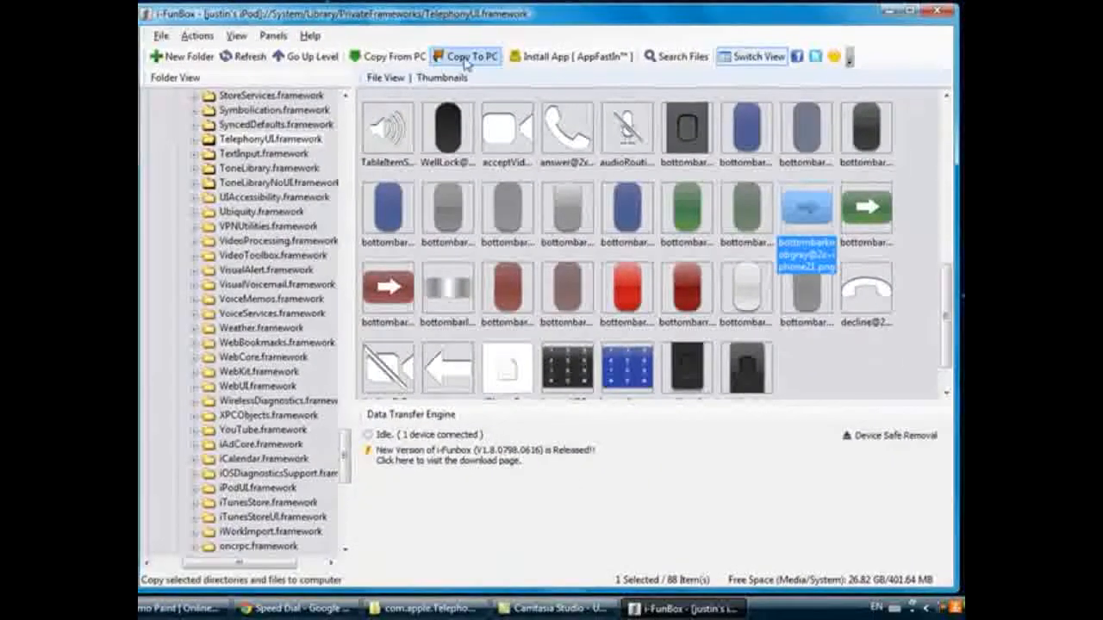
click(465, 55)
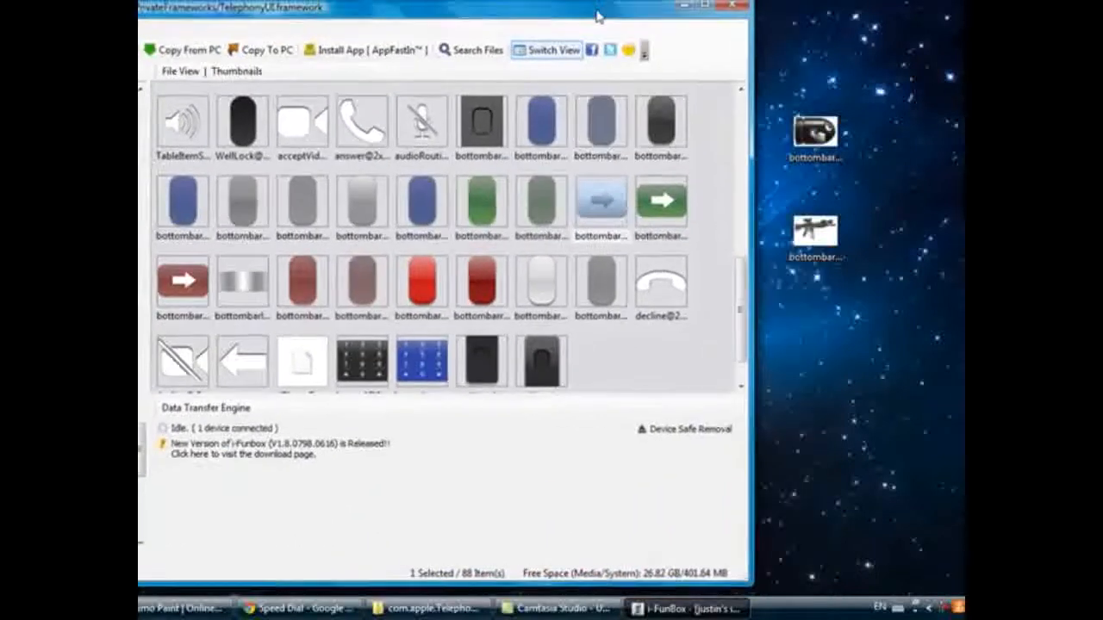
Upload the gun PNG from the desktop into TelephonyUI.framework as bottombarknobgray.png.png.
click(813, 233)
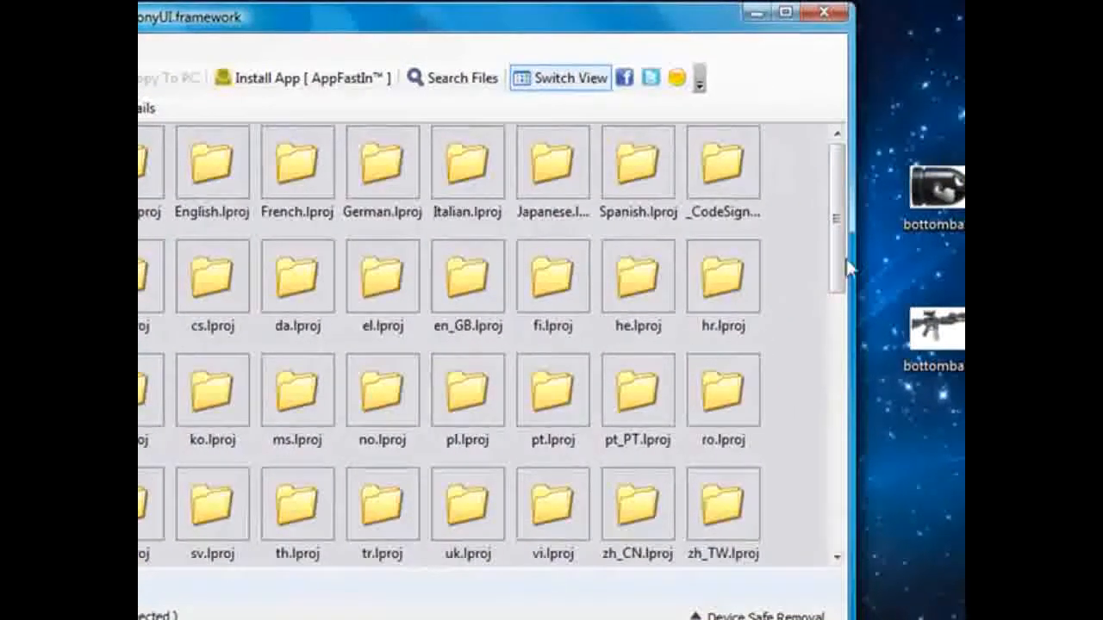
scroll(down, 3)
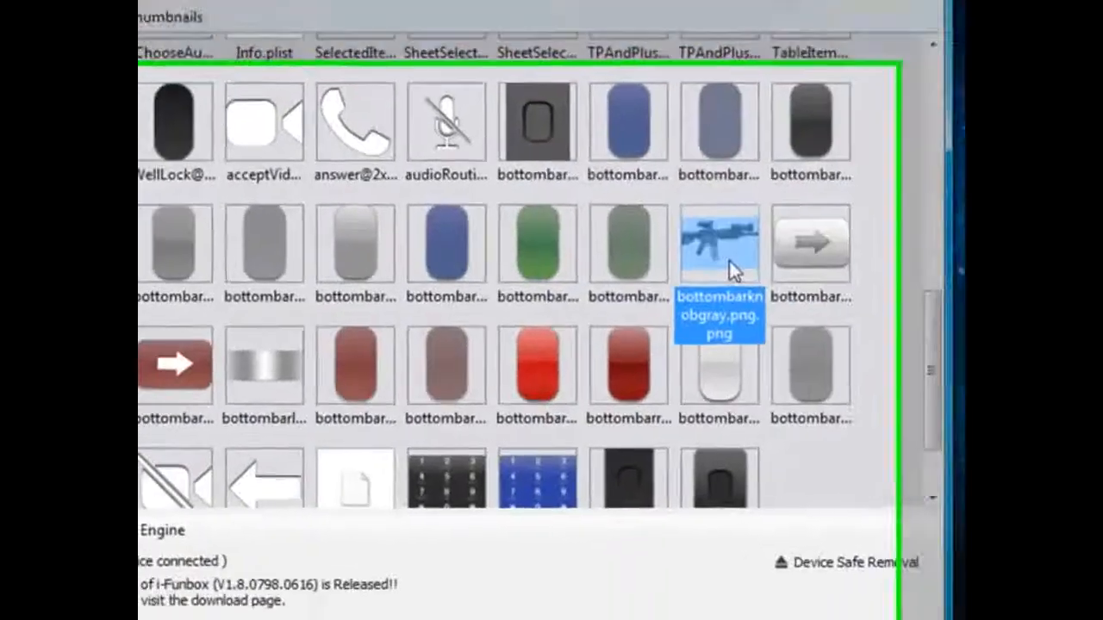
scroll(down, 3)
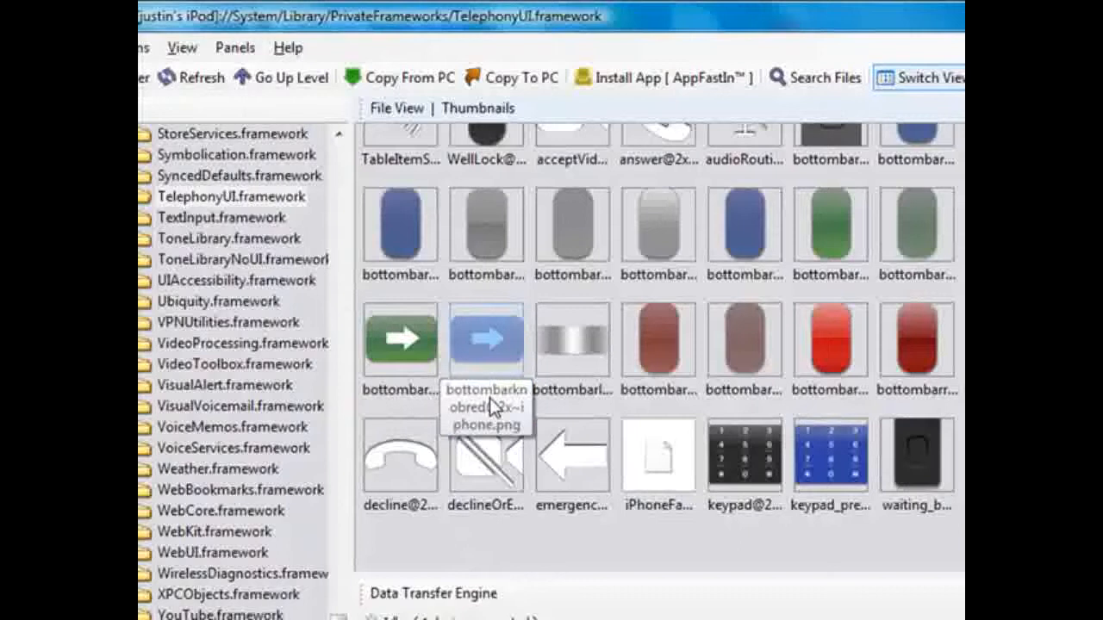
click(486, 338)
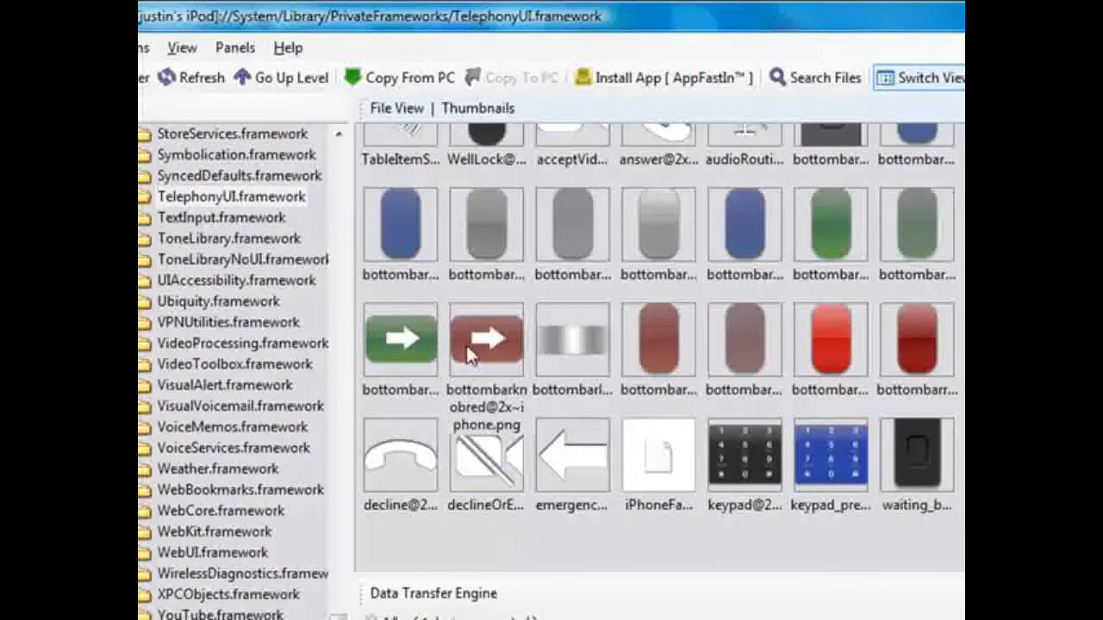
click(486, 338)
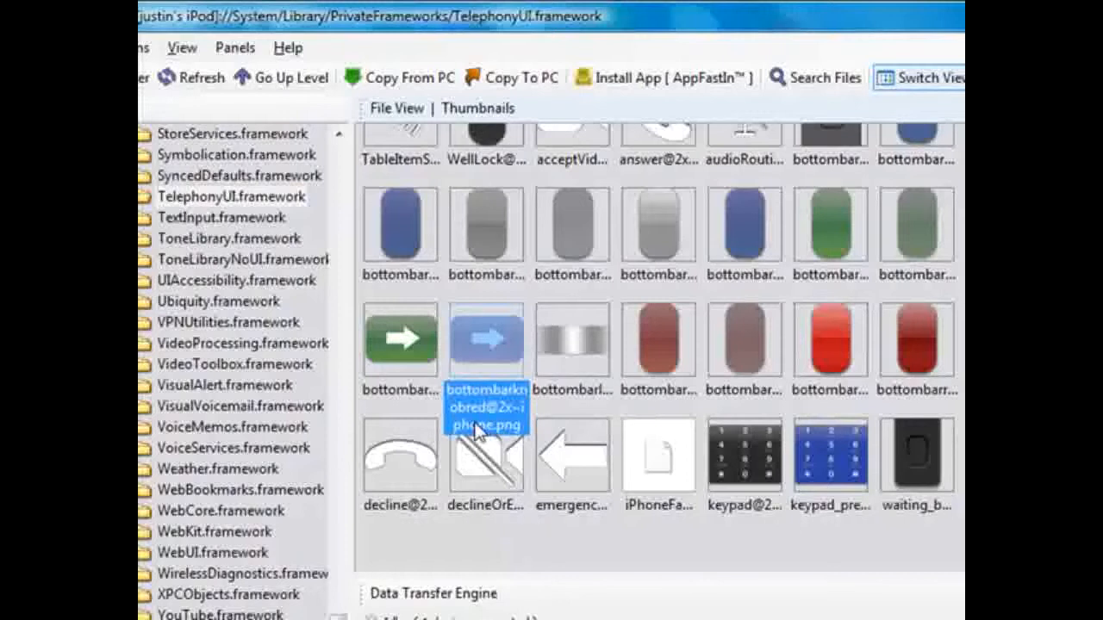
mouse_move(517, 404)
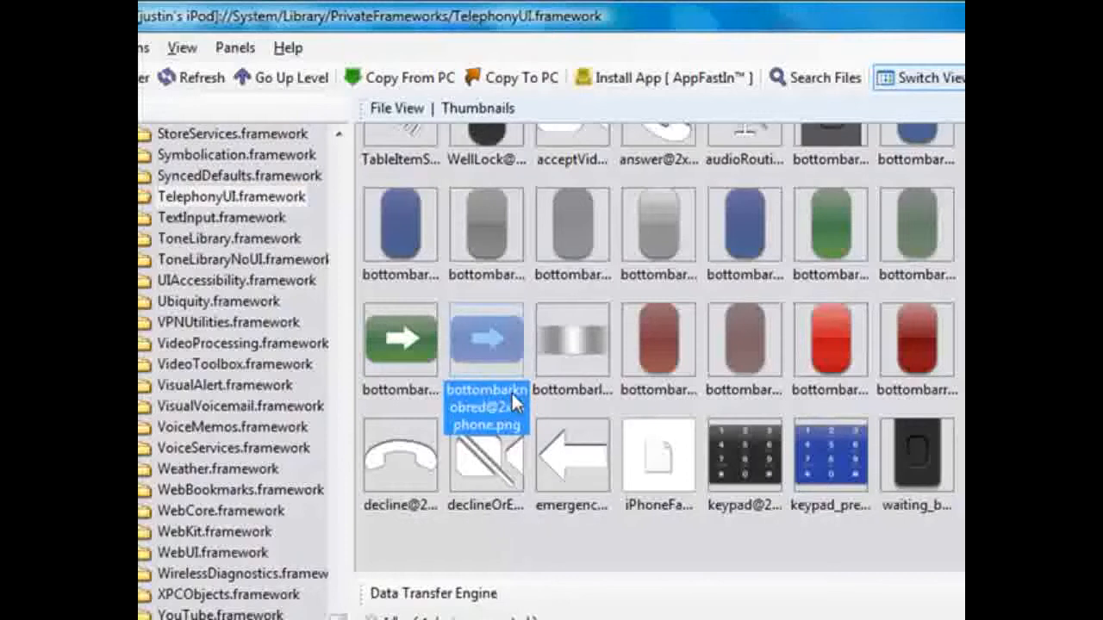
mouse_move(496, 429)
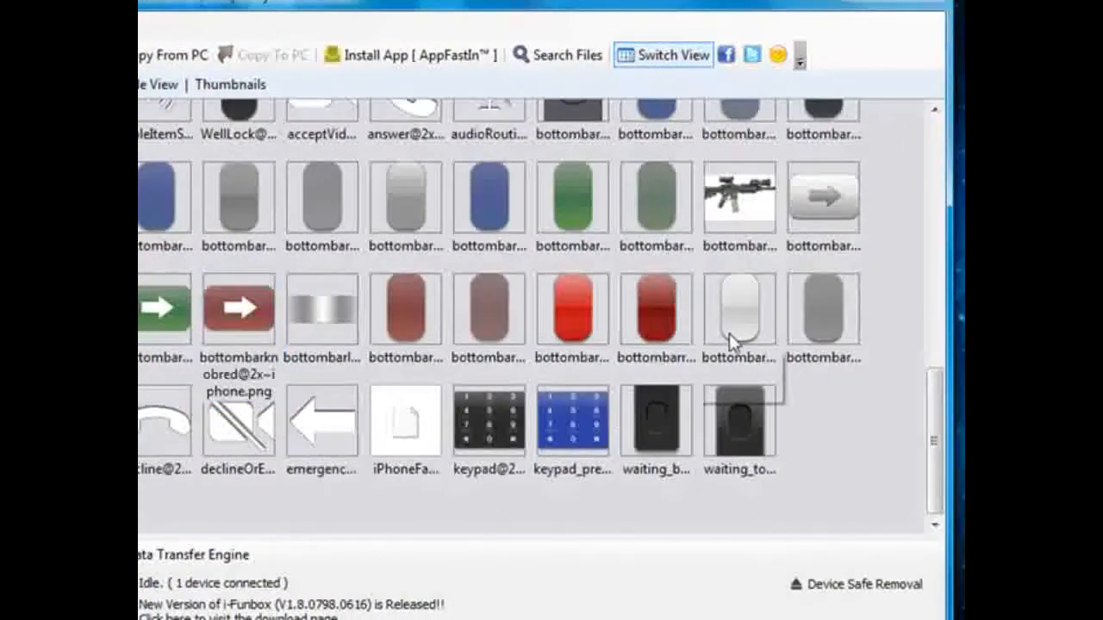
mouse_move(899, 331)
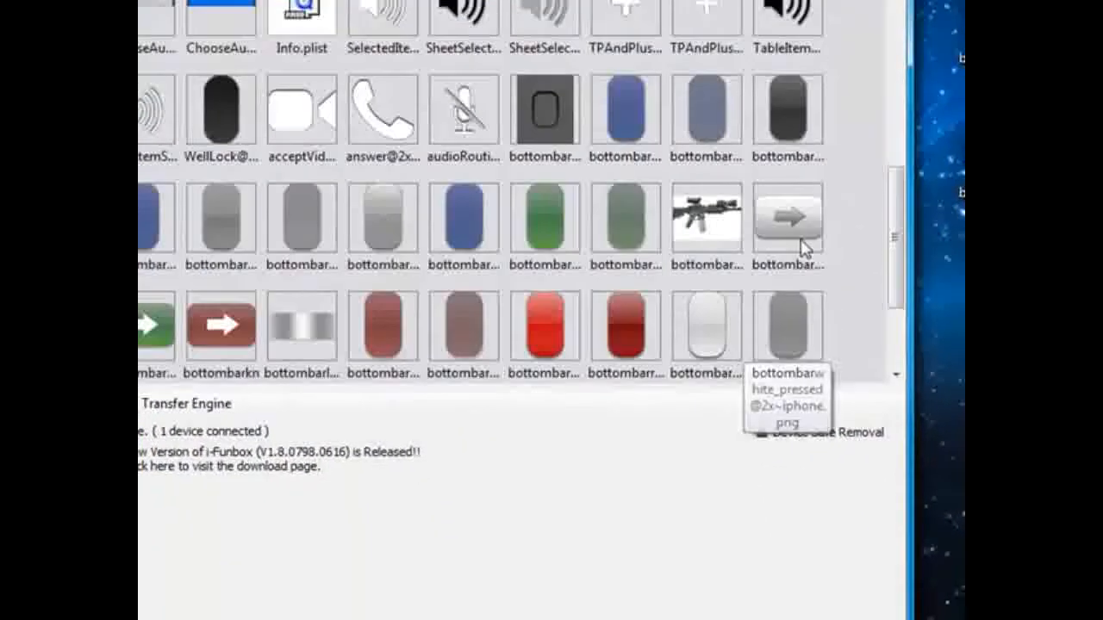
Delete the original bottombarknobgray@2x~iphone.png and confirm, leaving the rifle PNG in its place.
right_click(786, 217)
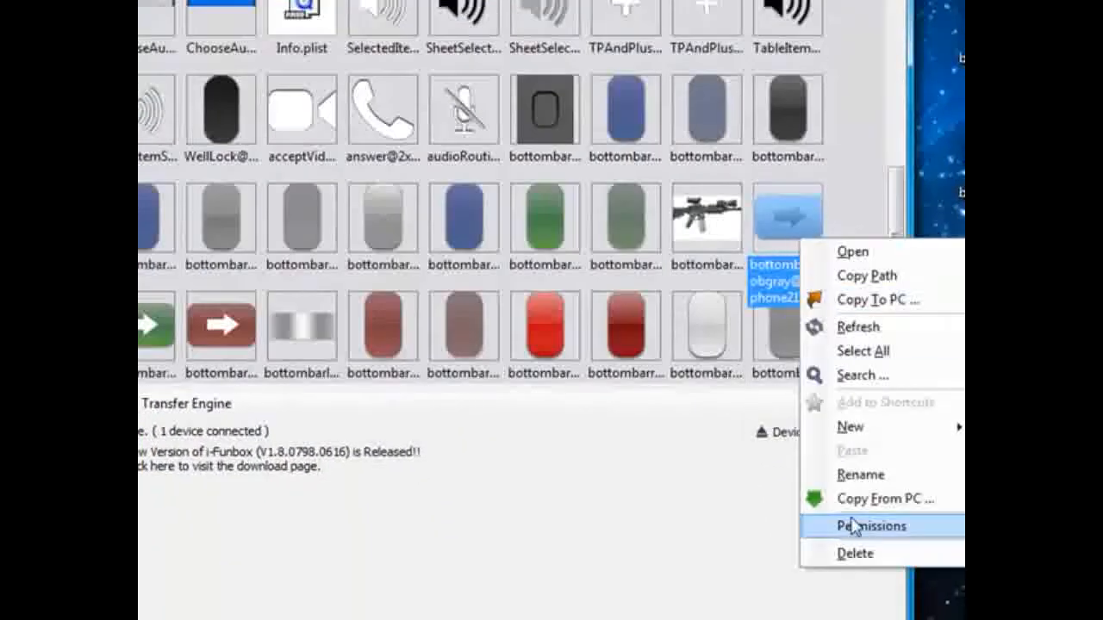
mouse_move(879, 428)
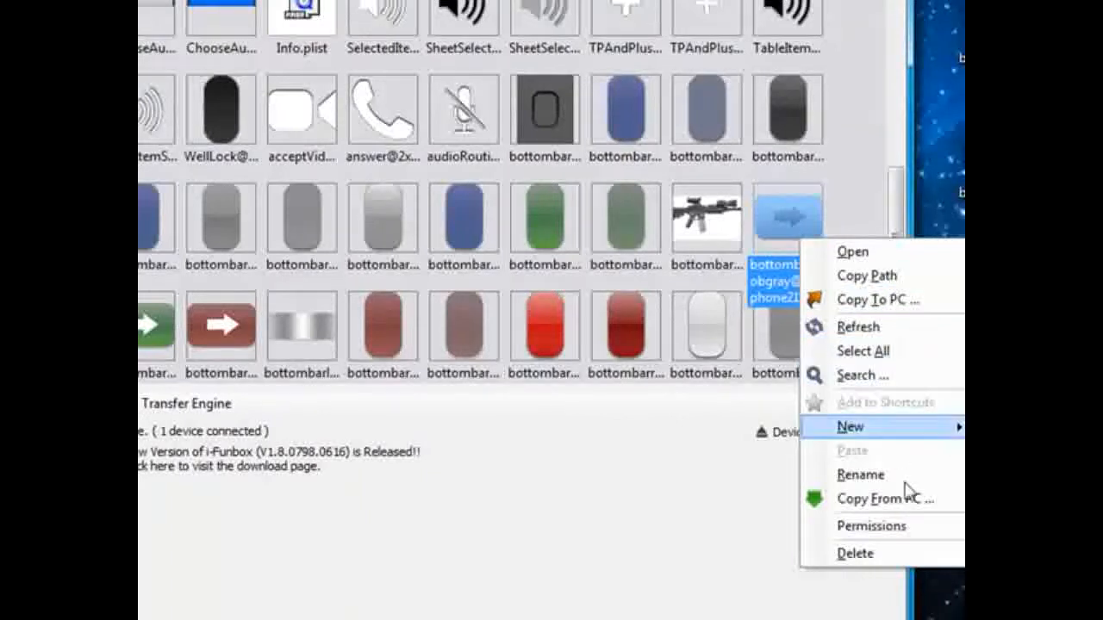
click(855, 553)
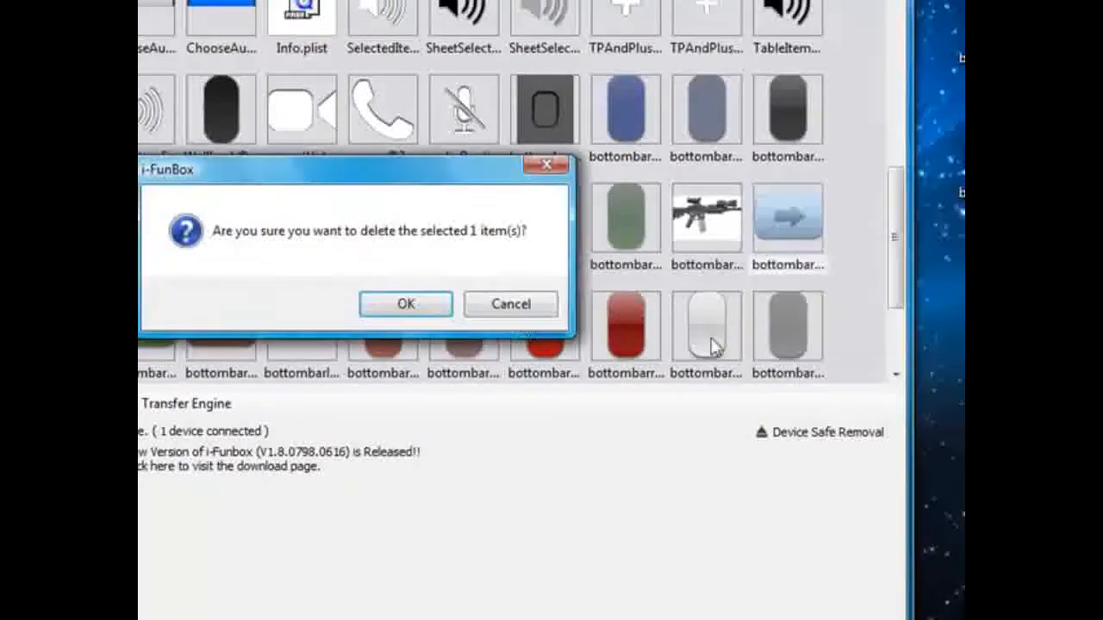
click(405, 303)
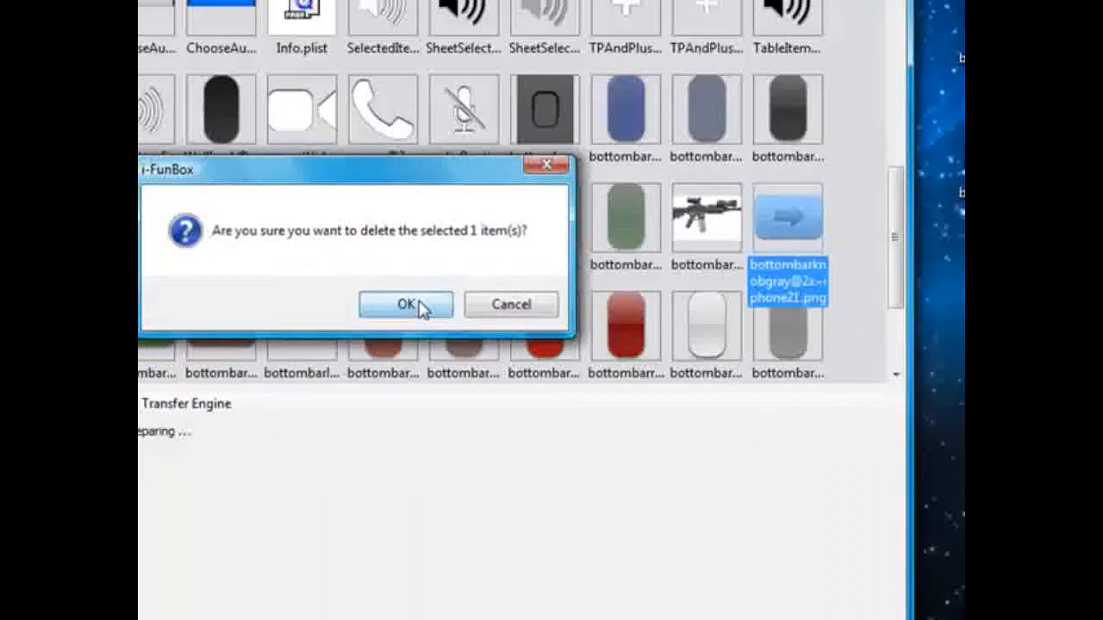
click(404, 303)
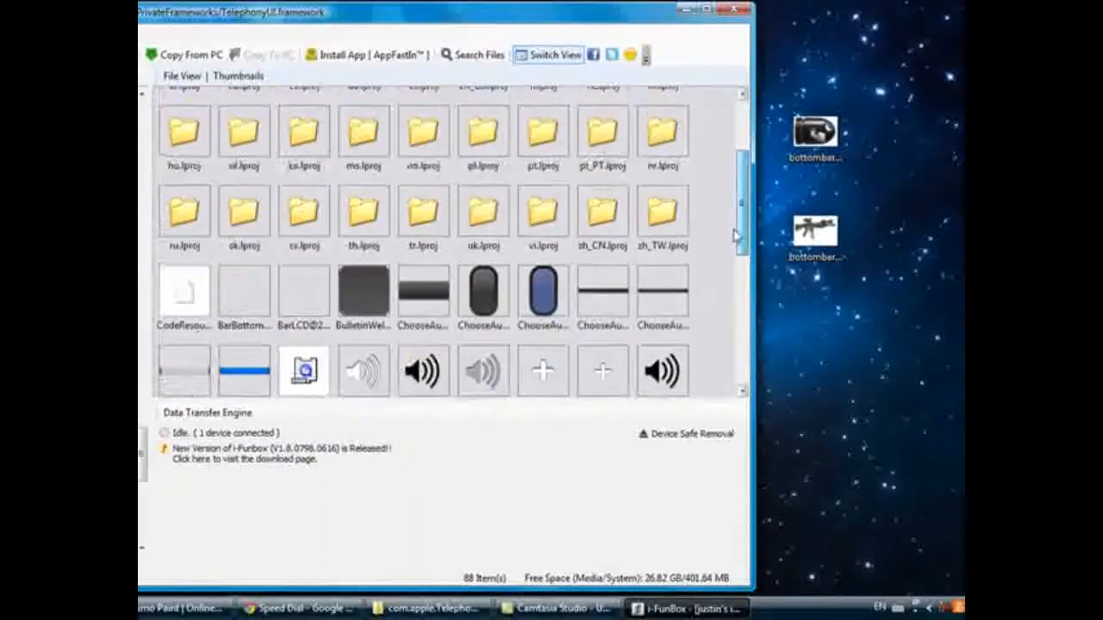
scroll(down, 3)
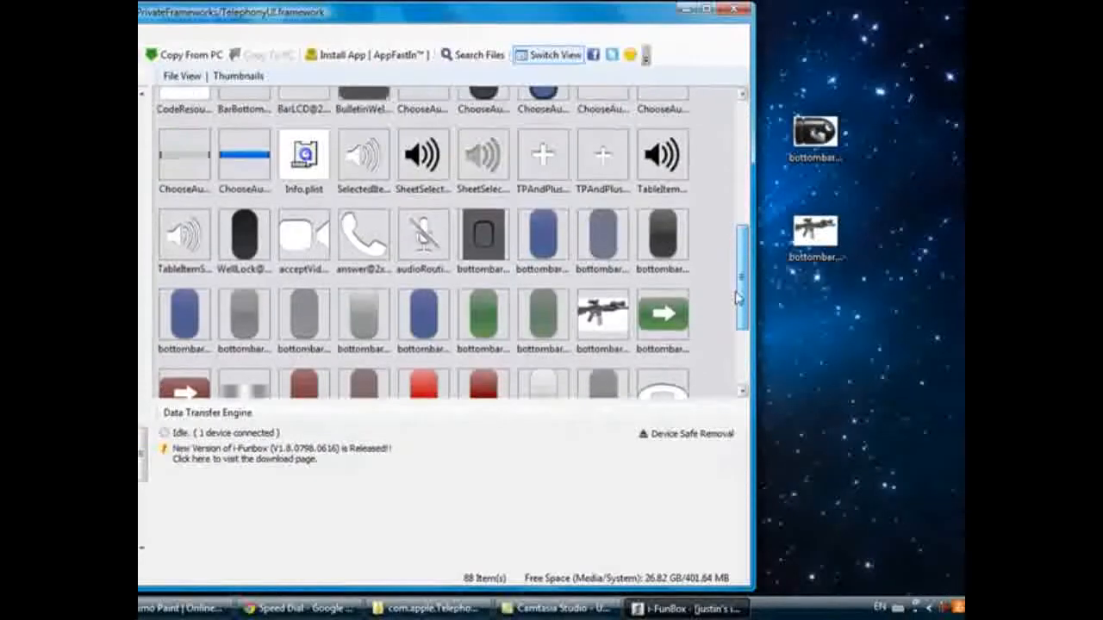
scroll(down, 3)
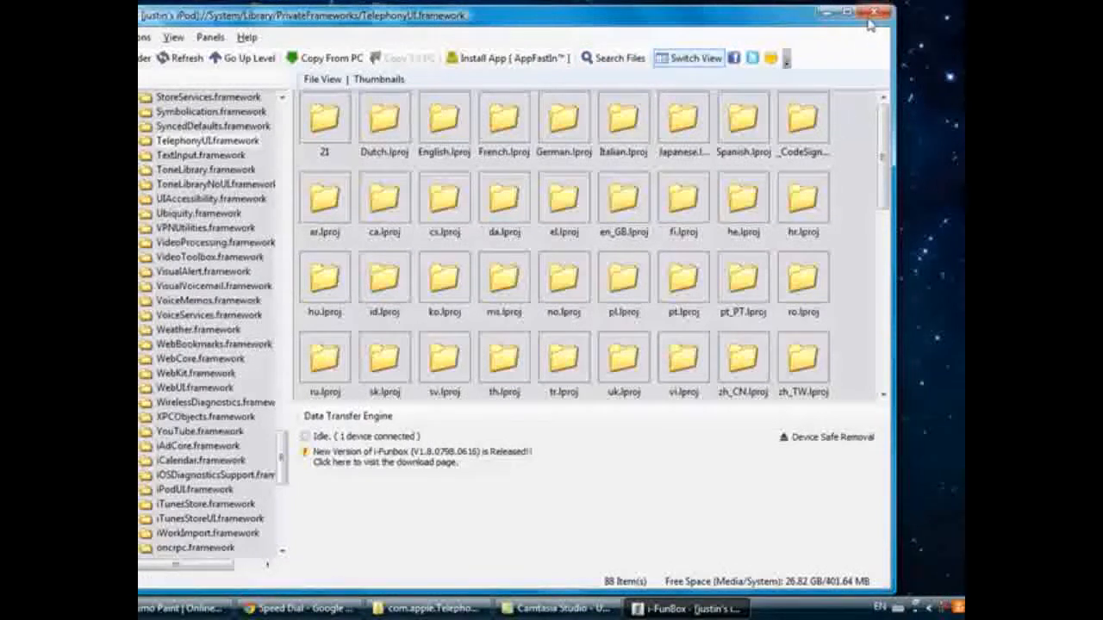
mouse_move(872, 15)
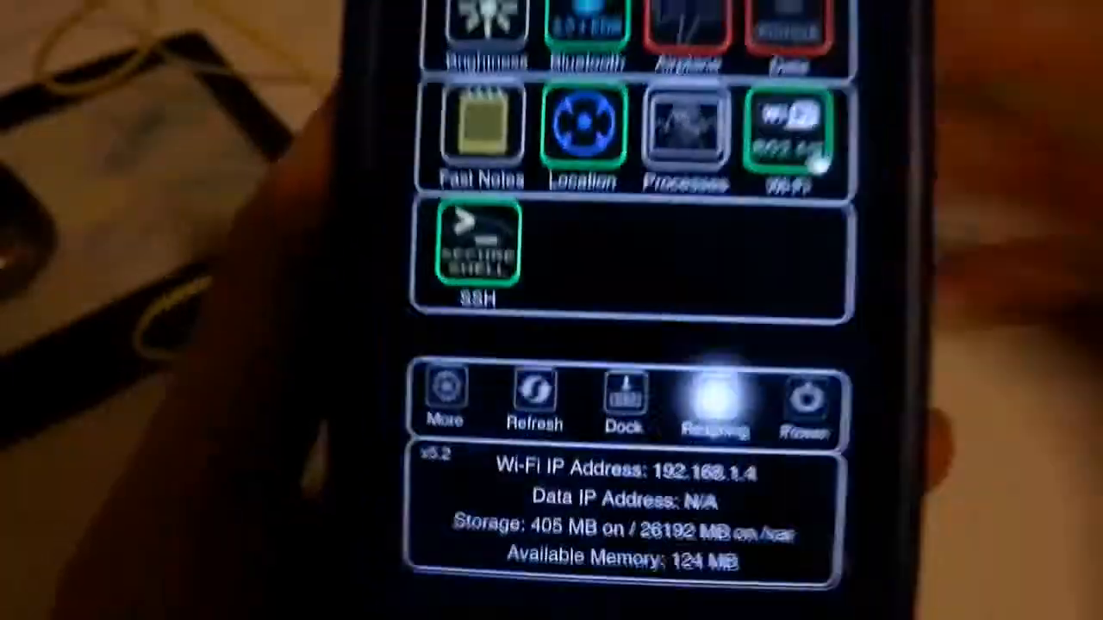
Respring the iPod from the SBSettings toggle panel to load the gun slider knob.
click(709, 400)
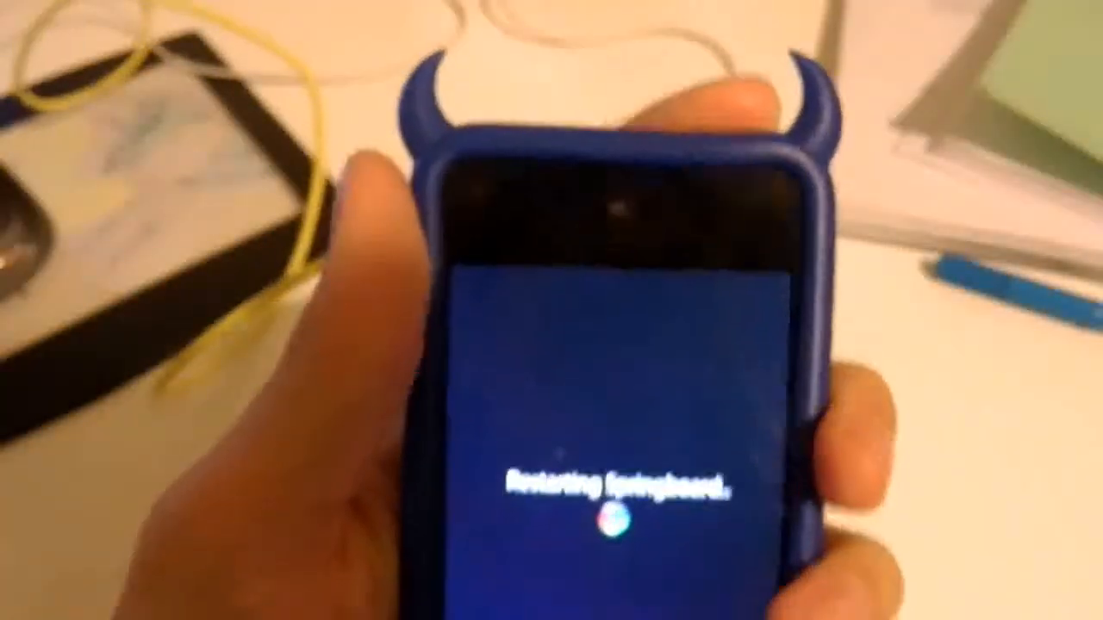